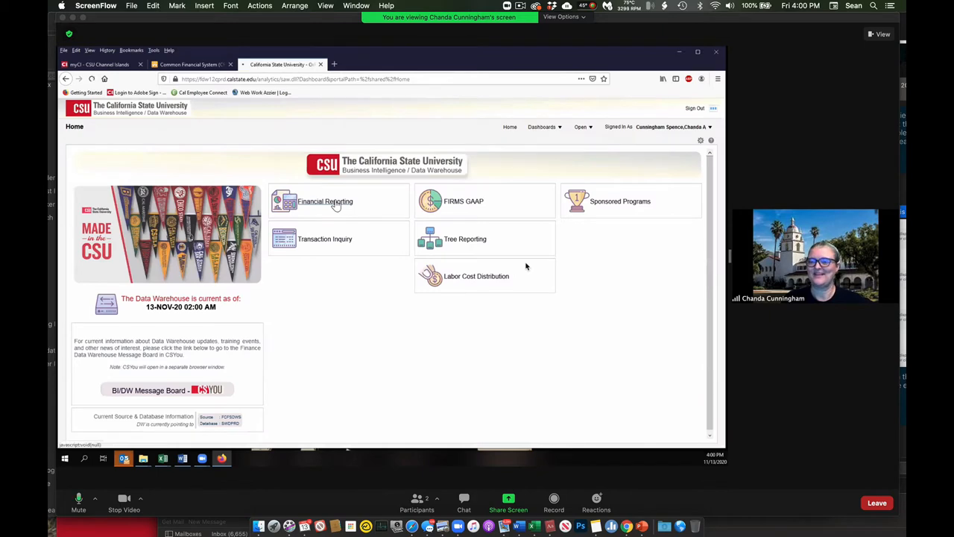
# Enter Financial Reporting, then reach the Financial Summary by Year report via Manage My Budget and Between Periods
pyautogui.click(325, 201)
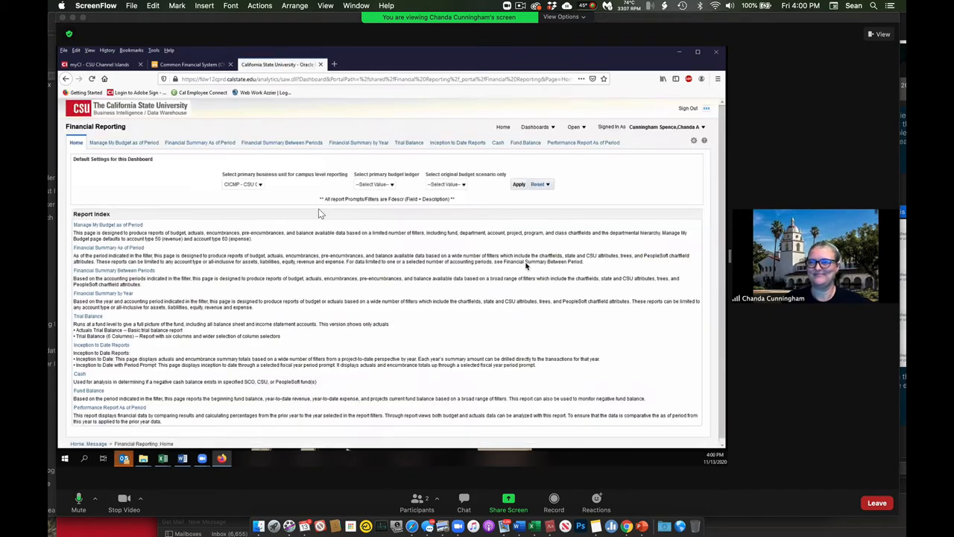
pyautogui.moveTo(167, 227)
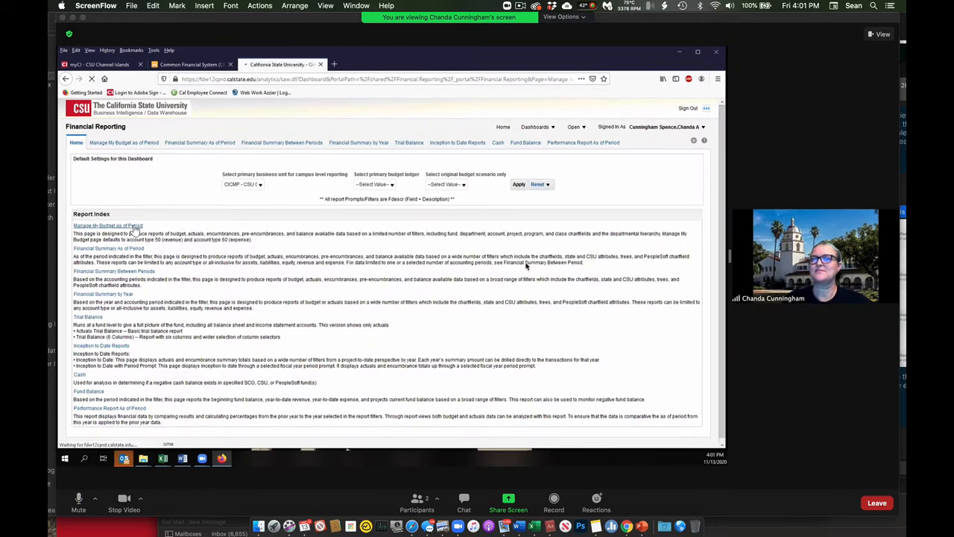
pyautogui.click(108, 225)
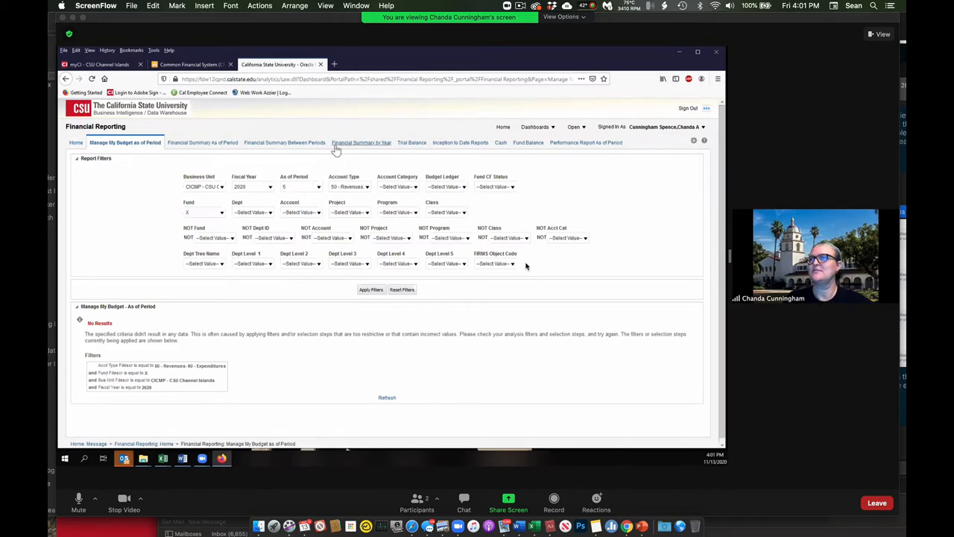
pyautogui.click(882, 34)
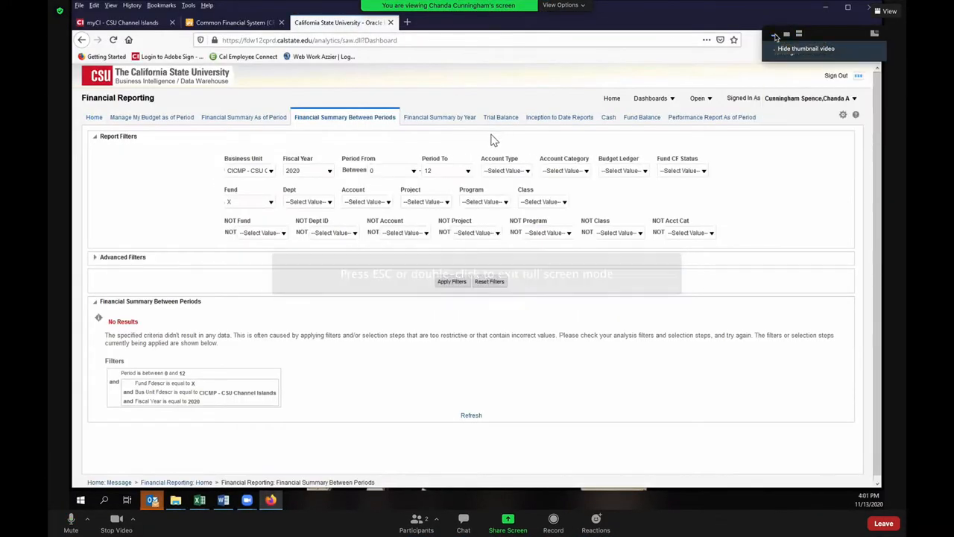
pyautogui.click(439, 116)
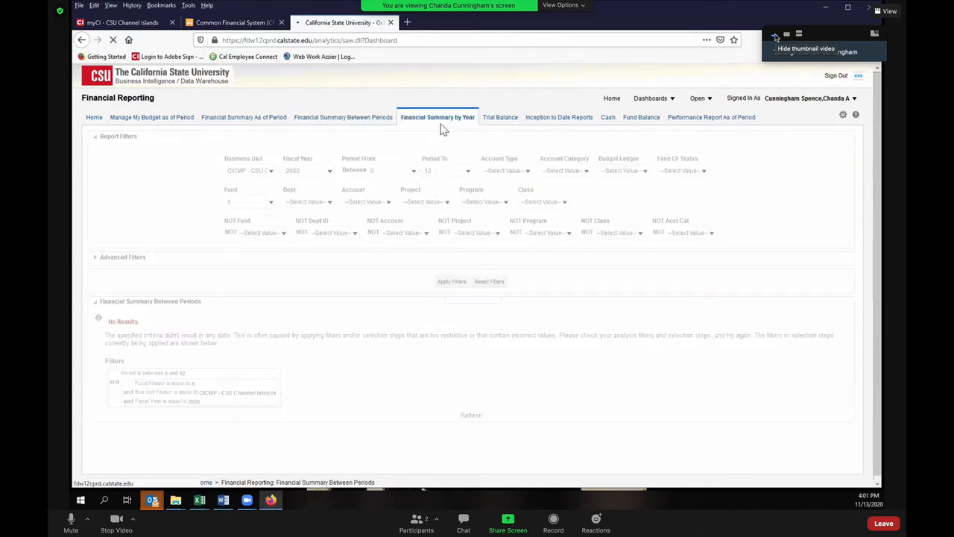
# Set the Fiscal Year Between filter to start at 2015 and the Period To filter to 12
pyautogui.click(438, 116)
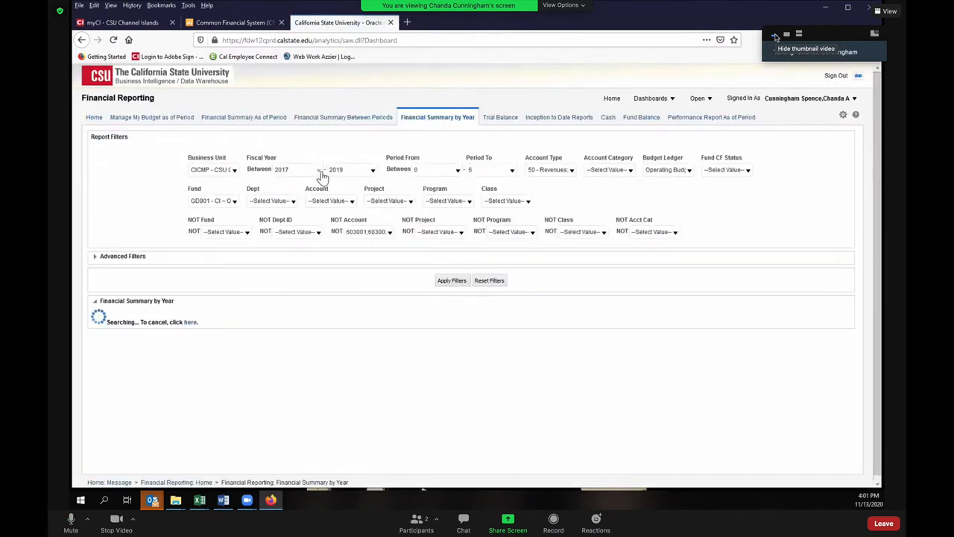
pyautogui.click(452, 281)
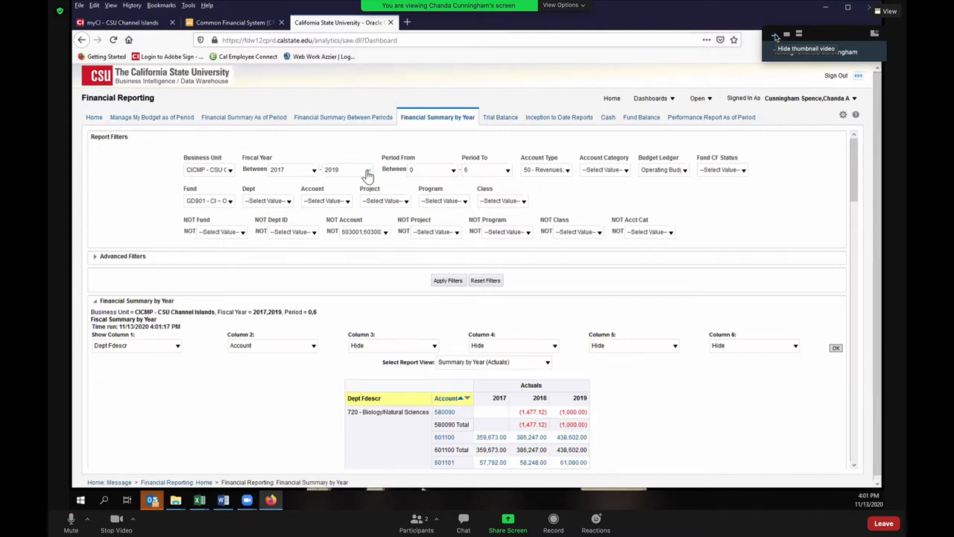
pyautogui.click(361, 170)
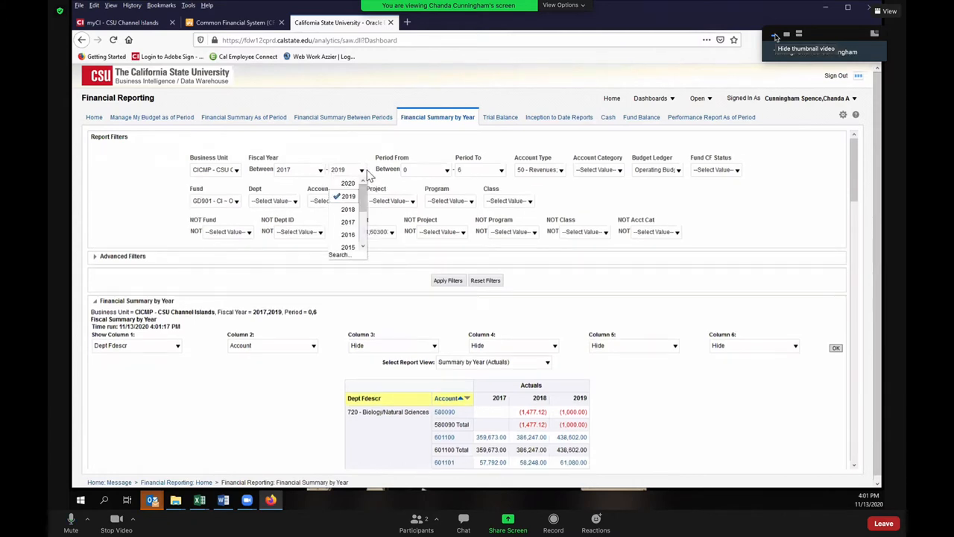
pyautogui.moveTo(361, 197)
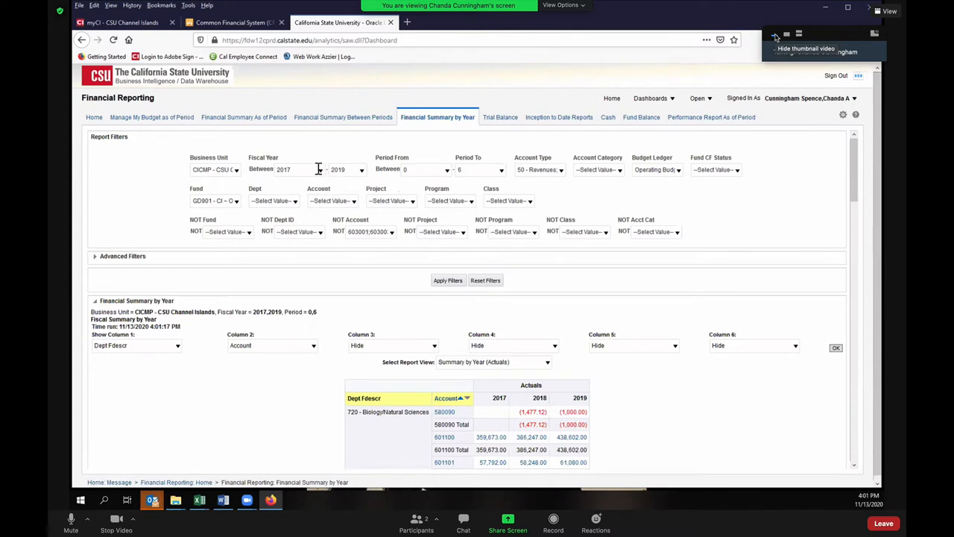
pyautogui.click(304, 170)
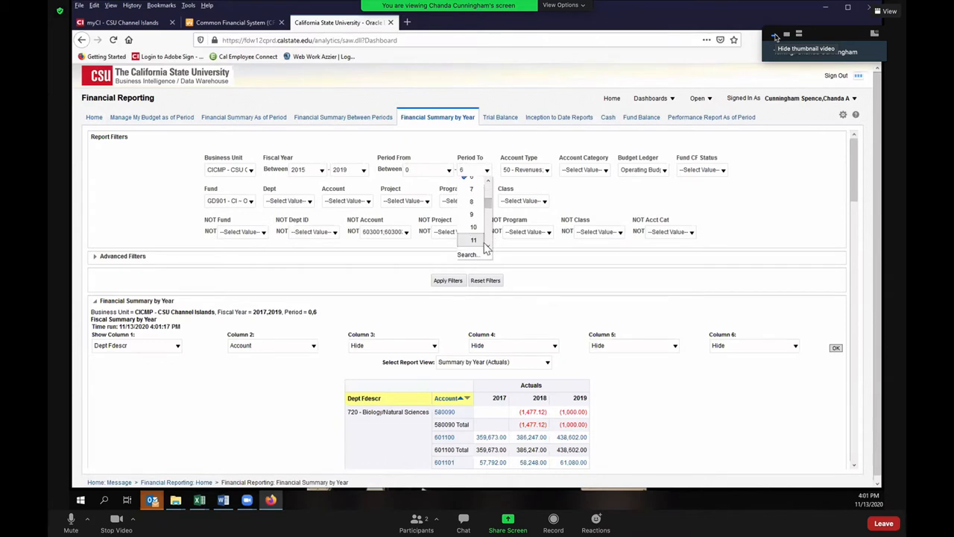
pyautogui.click(474, 240)
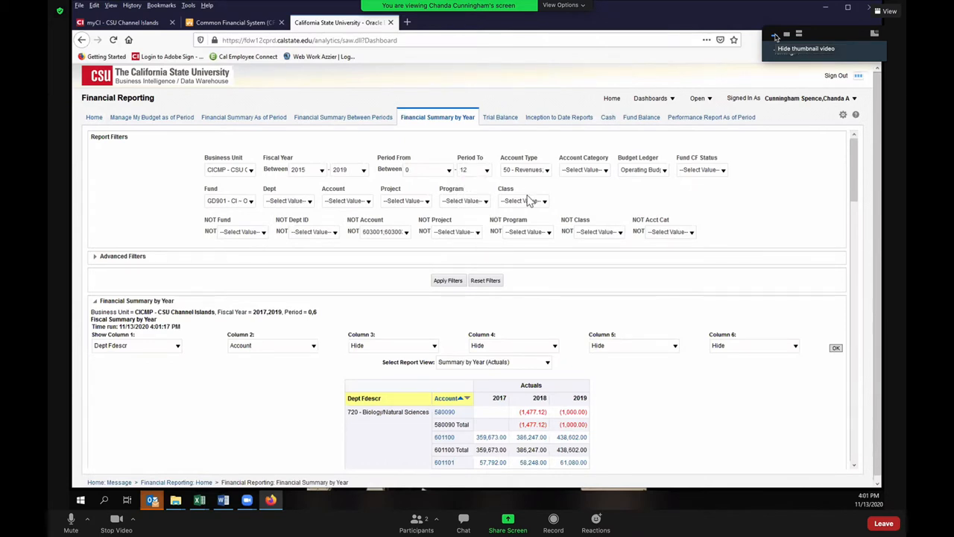
# Show the Account Type filter choices to restrict it to 30 - Fund Equity and Reserves
pyautogui.click(549, 170)
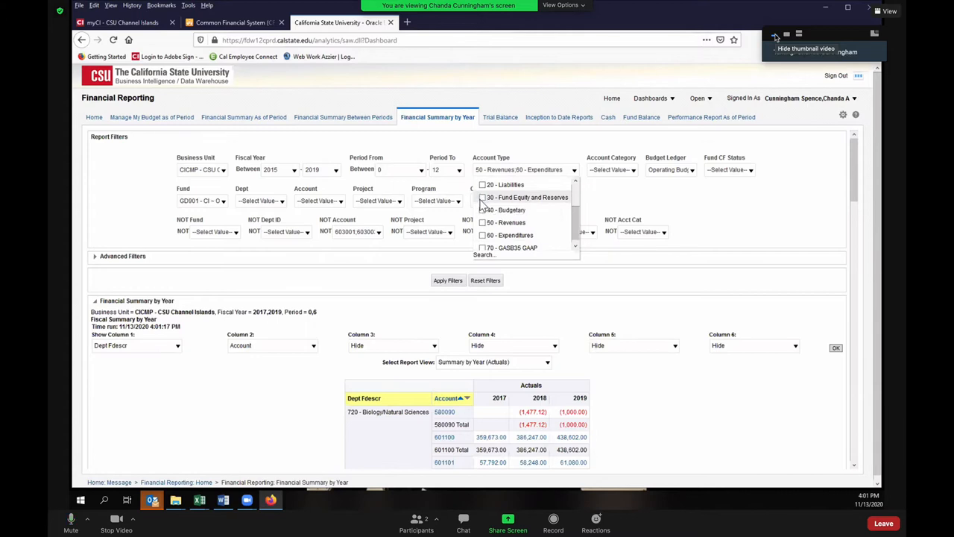
pyautogui.moveTo(513, 200)
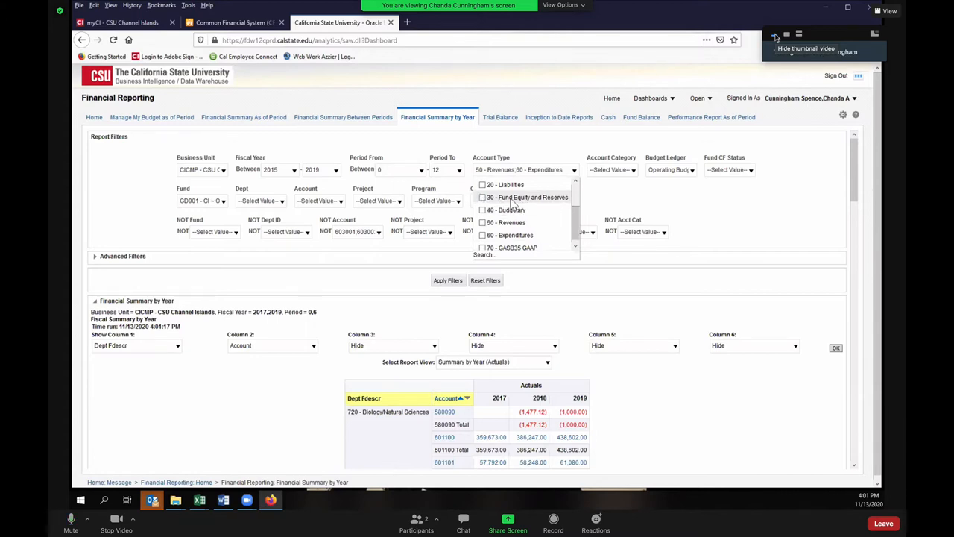
pyautogui.moveTo(527, 207)
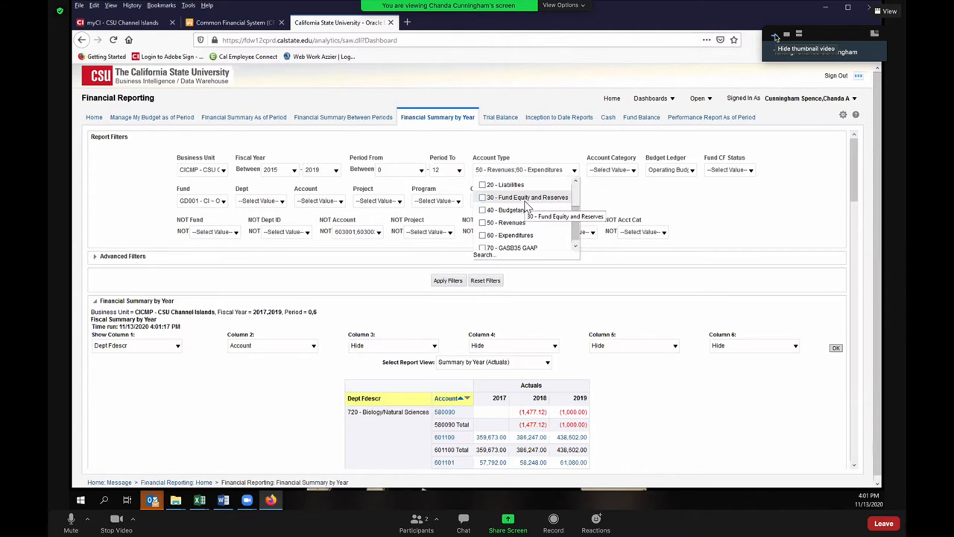
pyautogui.moveTo(525, 227)
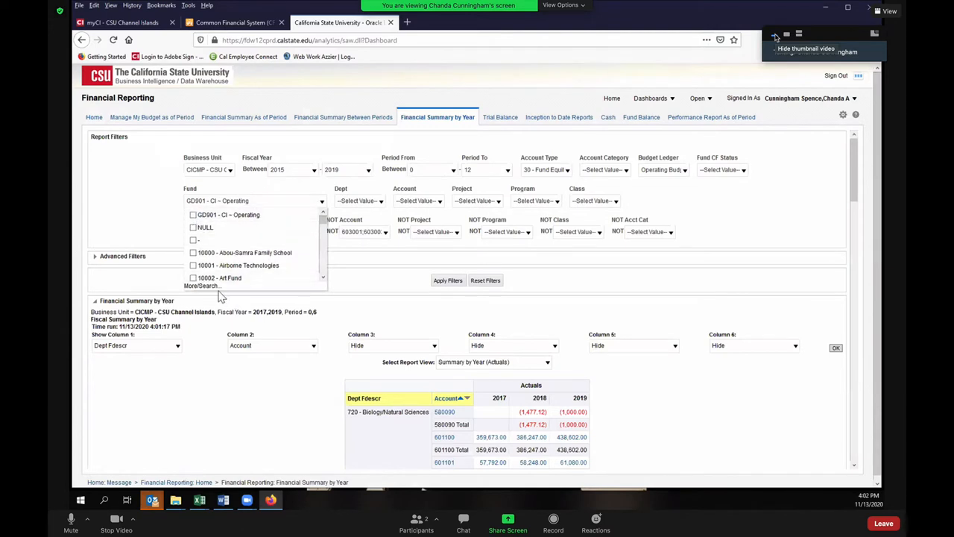
# Search for fund GD920 and confirm it as the Fund filter
pyautogui.click(201, 286)
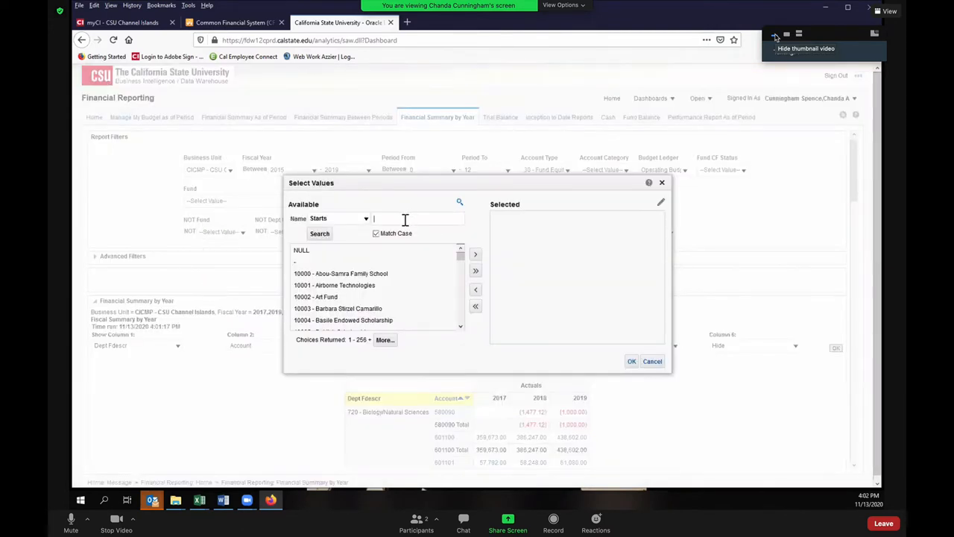
pyautogui.write('GD920')
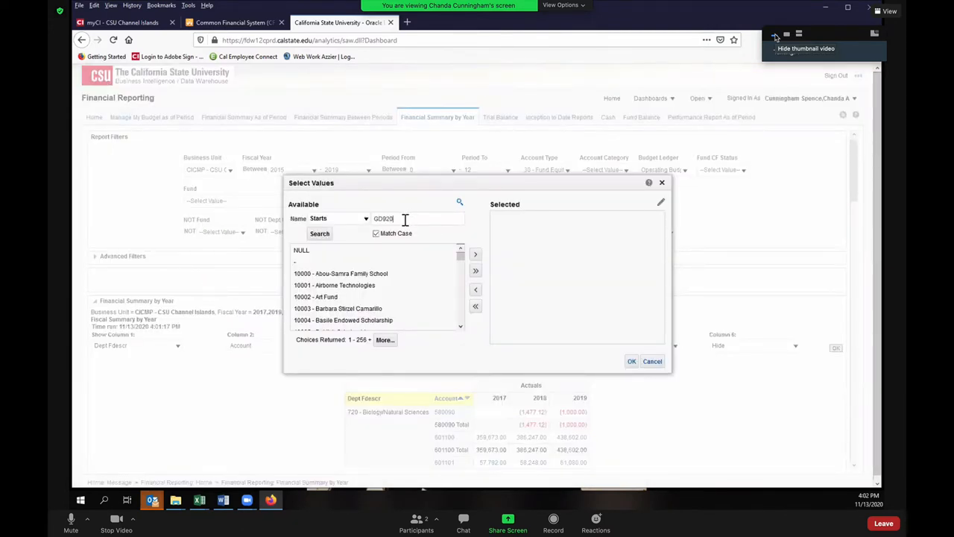
pyautogui.click(319, 232)
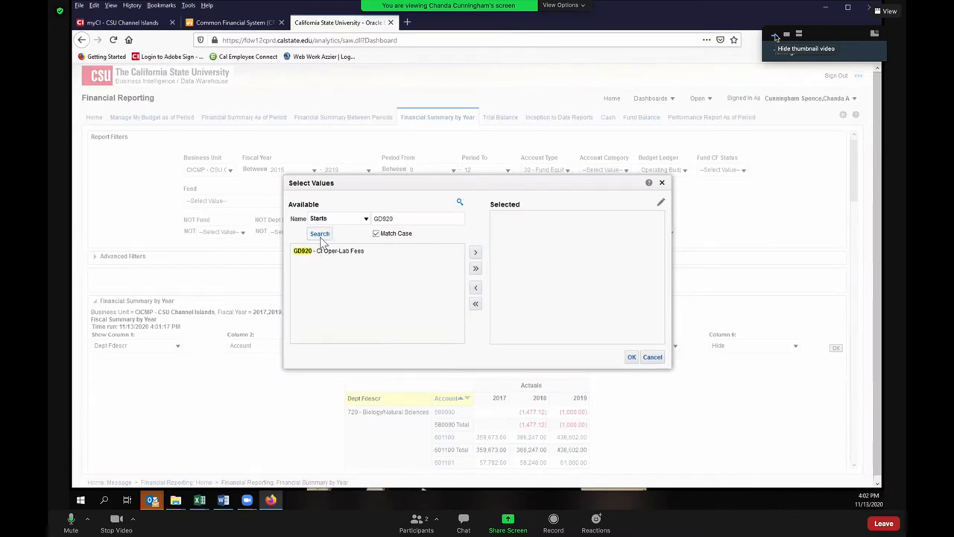
pyautogui.click(476, 252)
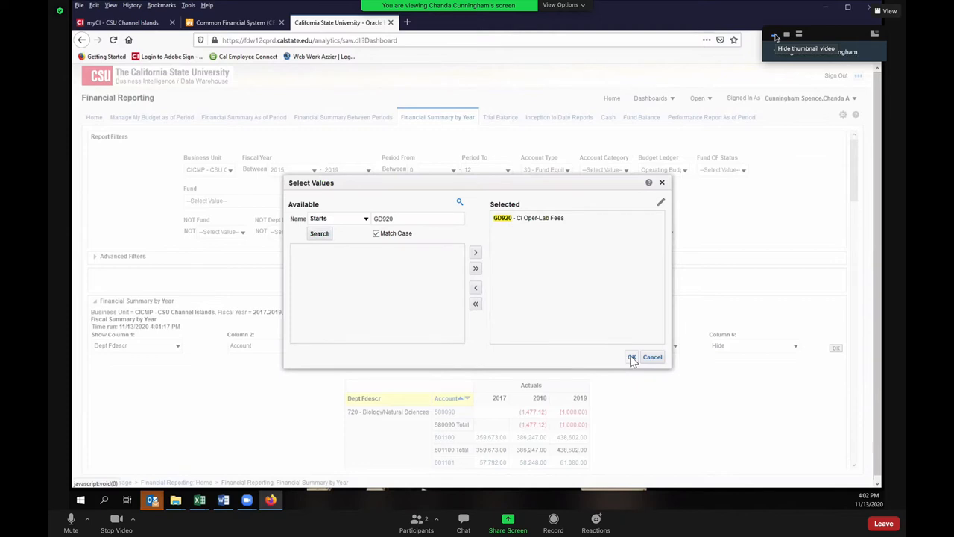
pyautogui.click(632, 356)
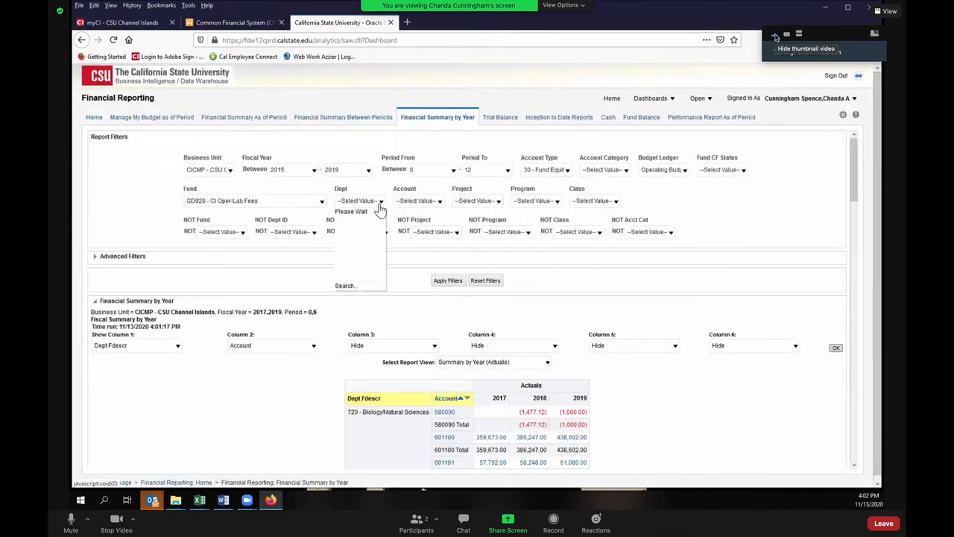
# Search for department 767 and add it as the Dept filter
pyautogui.click(382, 200)
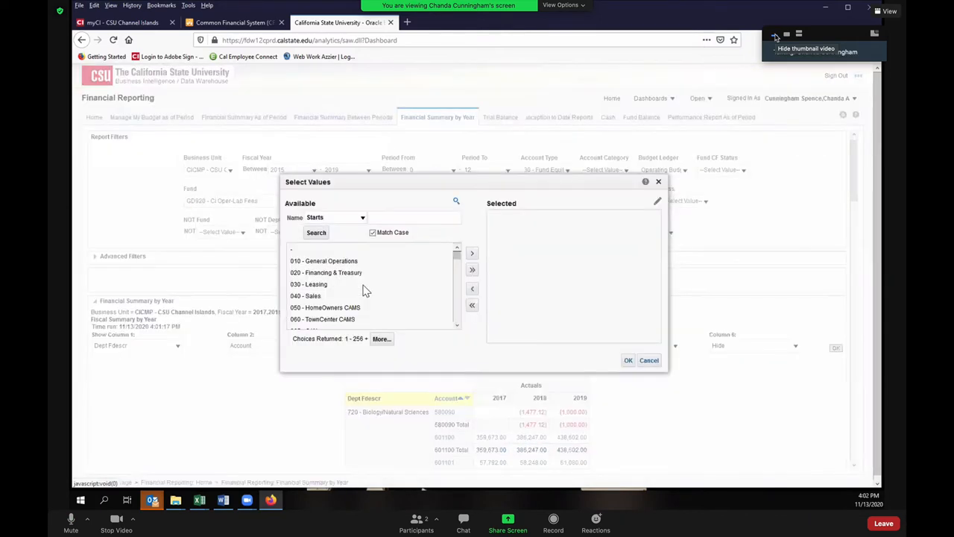
pyautogui.write('727')
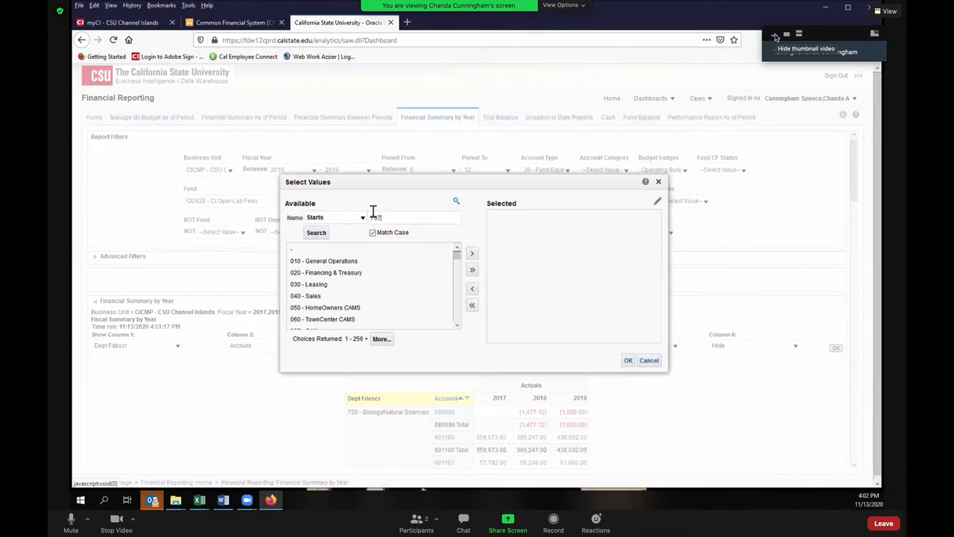
pyautogui.click(316, 232)
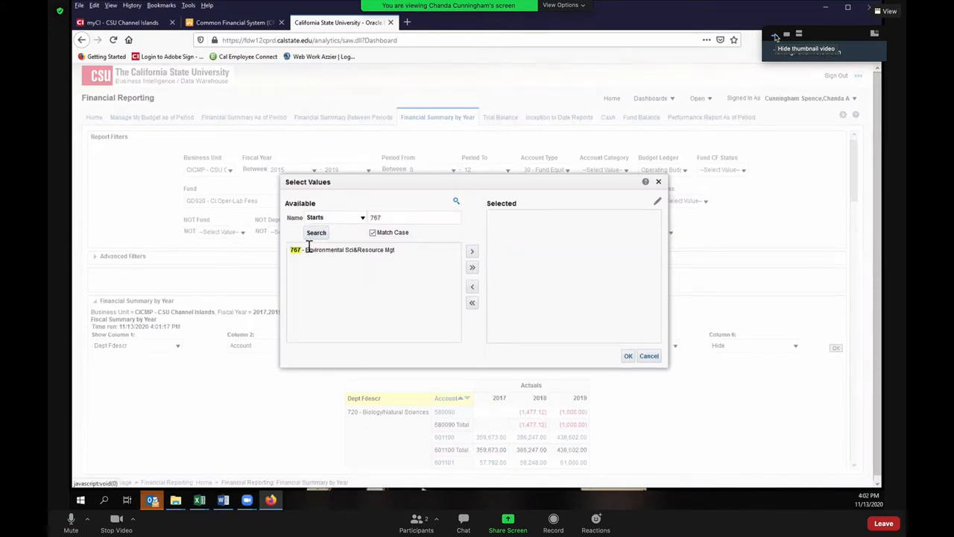
pyautogui.click(628, 355)
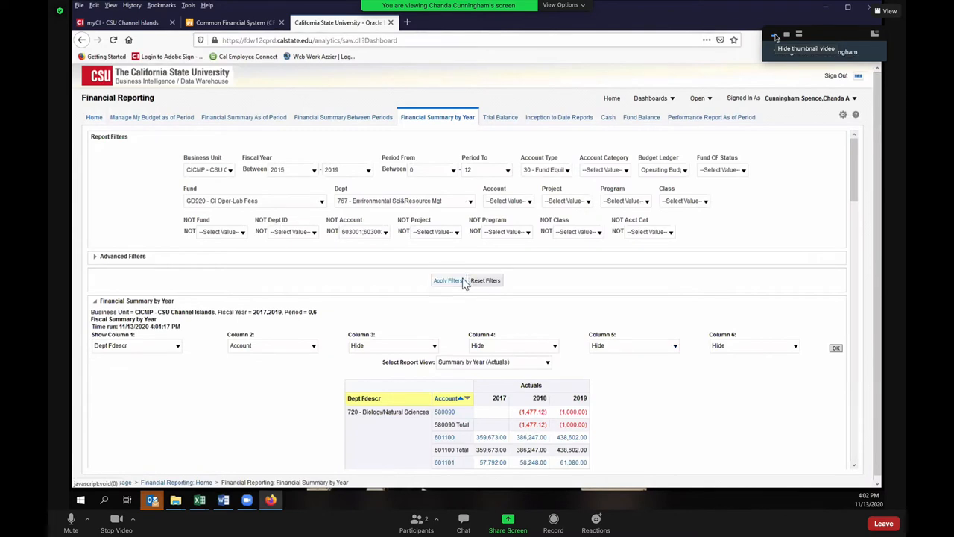
# Apply the filters to run Financial Summary by Year for GD920, dept 767, 2015–2019
pyautogui.click(447, 280)
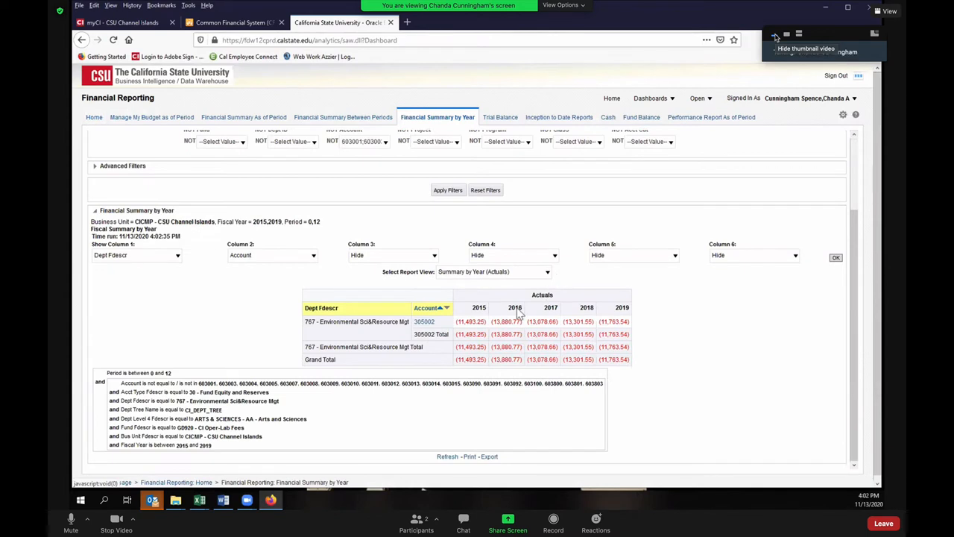
pyautogui.moveTo(466, 331)
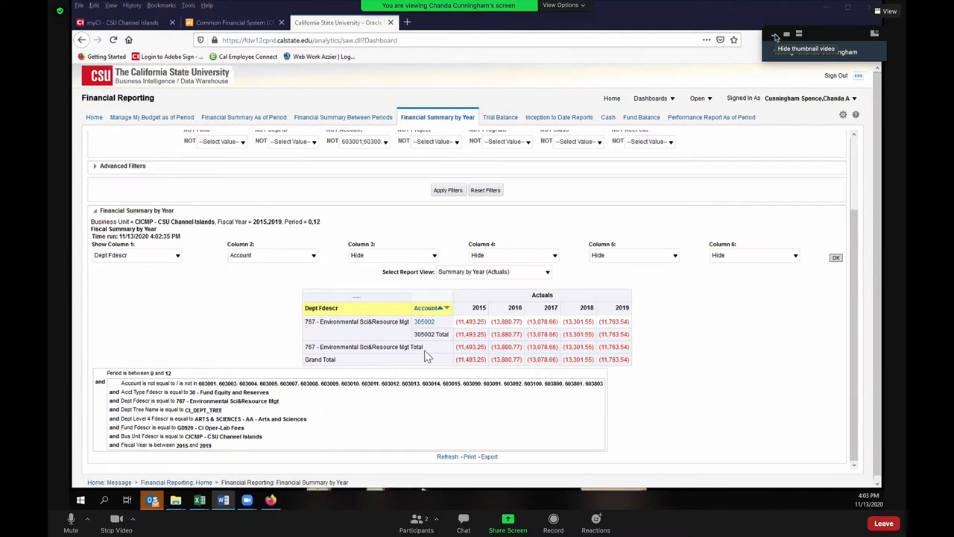
pyautogui.moveTo(603, 331)
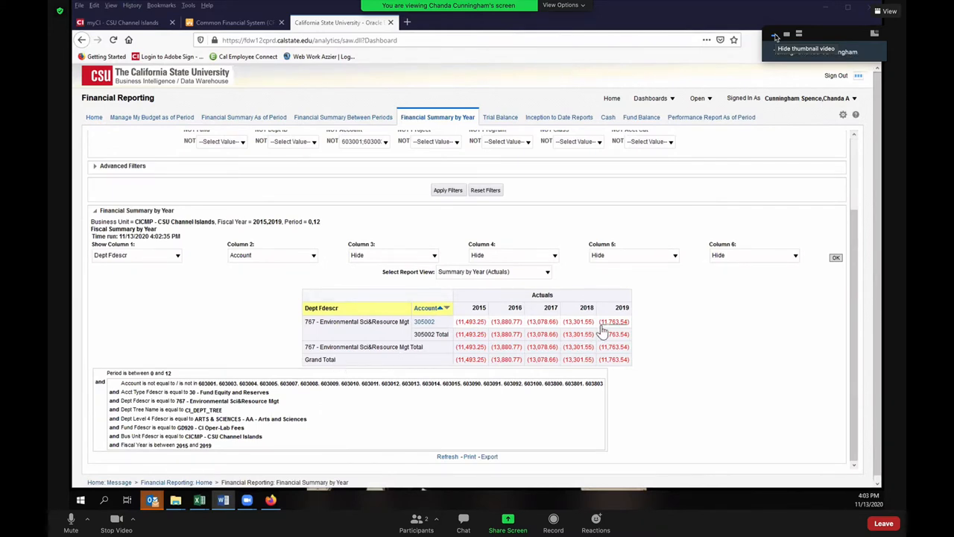
pyautogui.moveTo(604, 331)
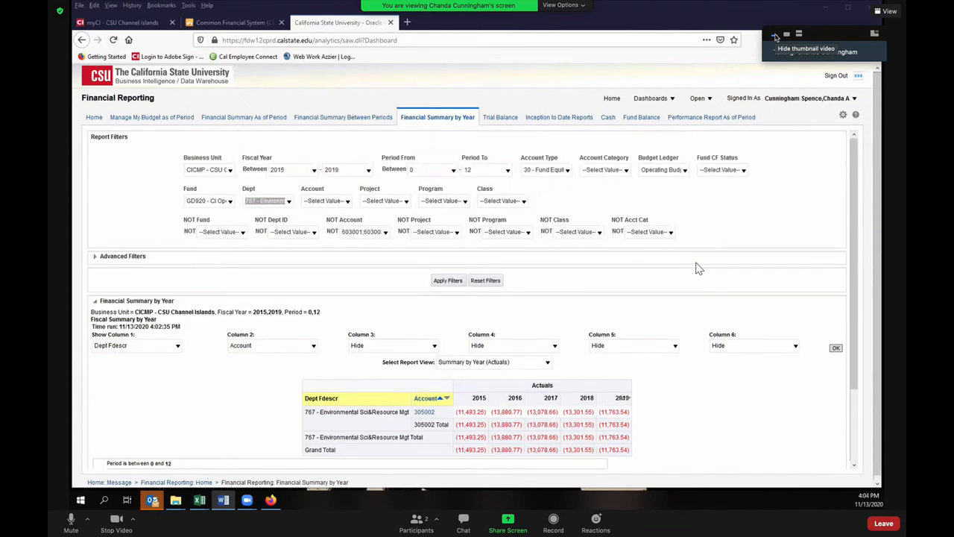
# Export the results as an Excel 2007+ workbook, open it in Excel and confirm completion
pyautogui.scroll(-3)
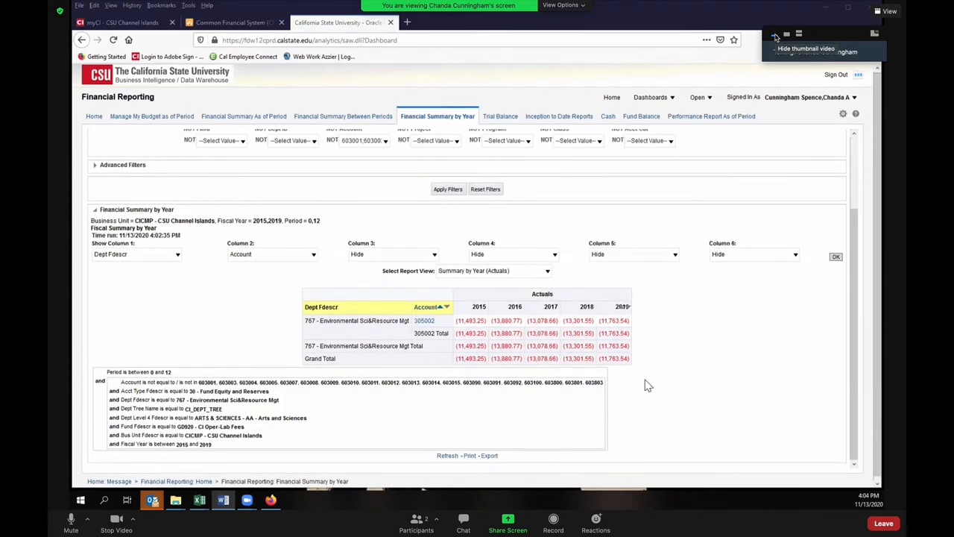
pyautogui.click(489, 454)
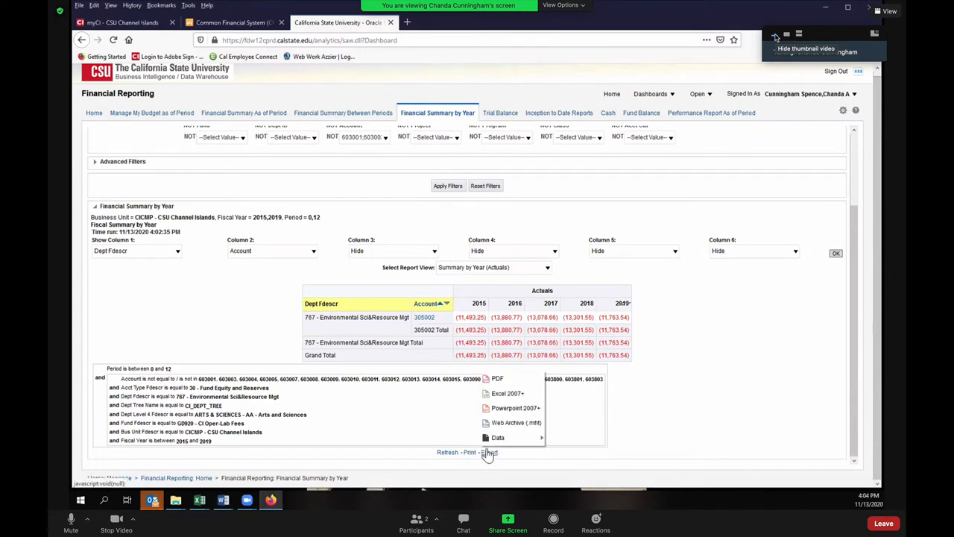
pyautogui.click(507, 394)
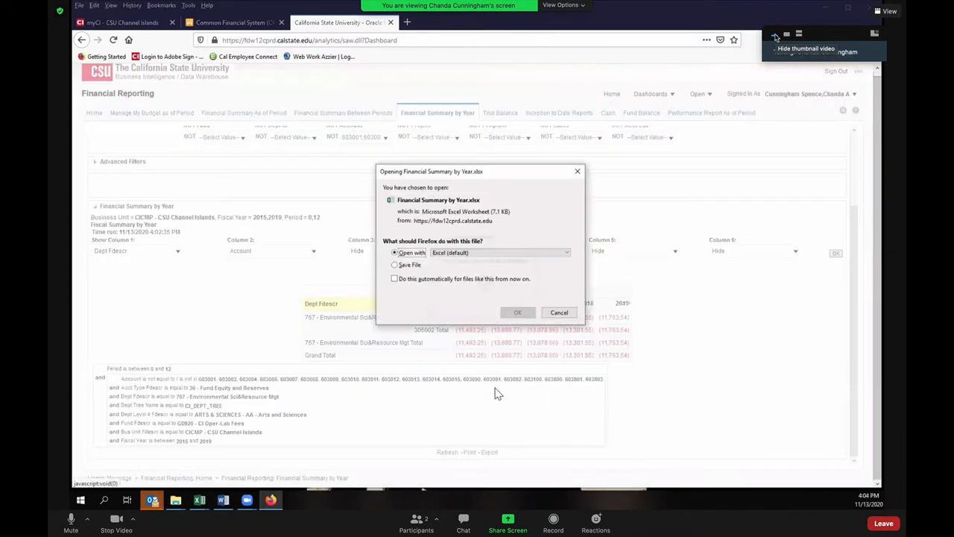
pyautogui.click(517, 313)
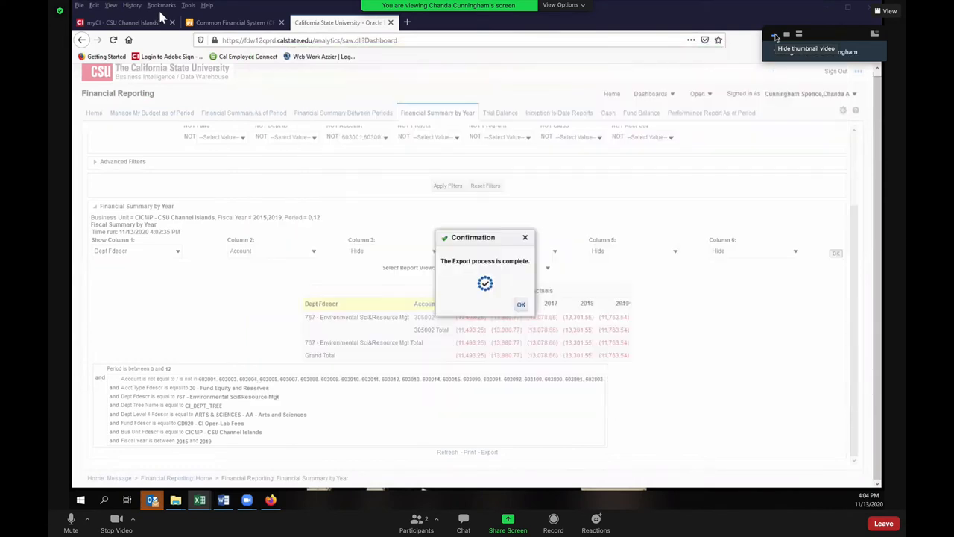
pyautogui.click(522, 304)
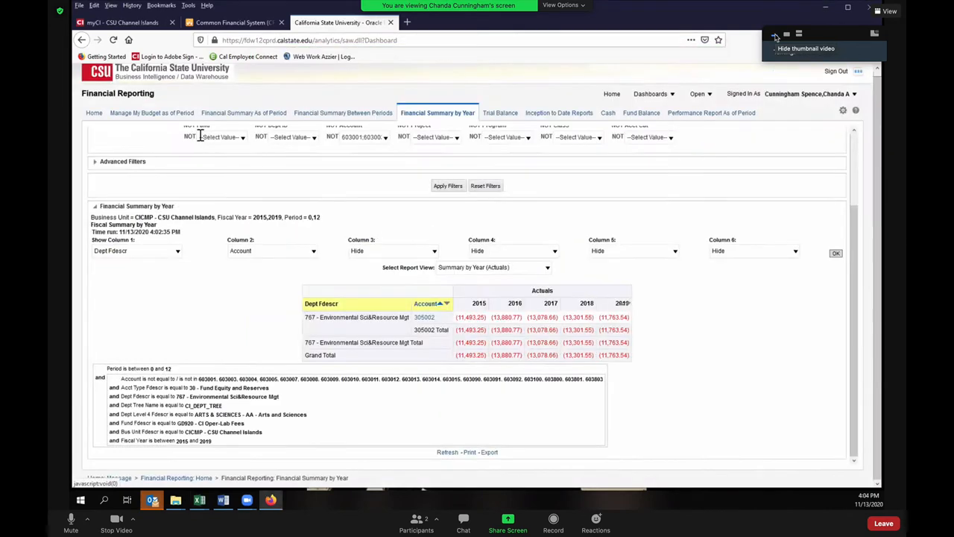
# Switch to Manage My Budget as of Period and set As of Period 12 with Operating Budget ledger
pyautogui.click(153, 113)
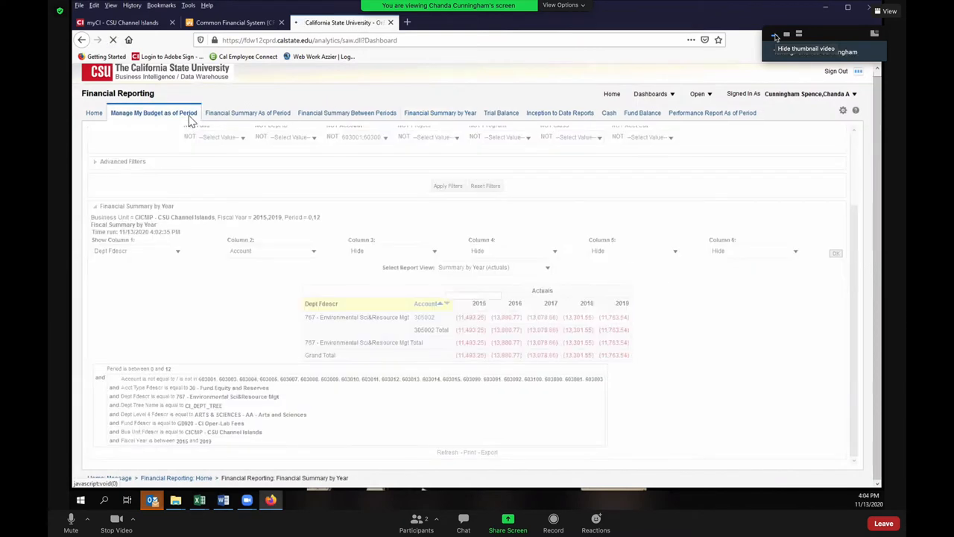
pyautogui.click(153, 117)
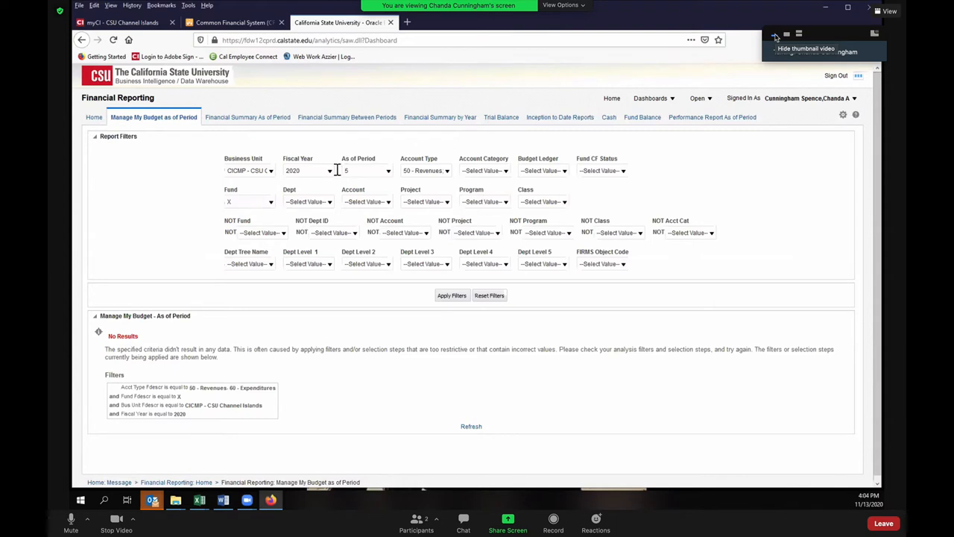
pyautogui.moveTo(391, 176)
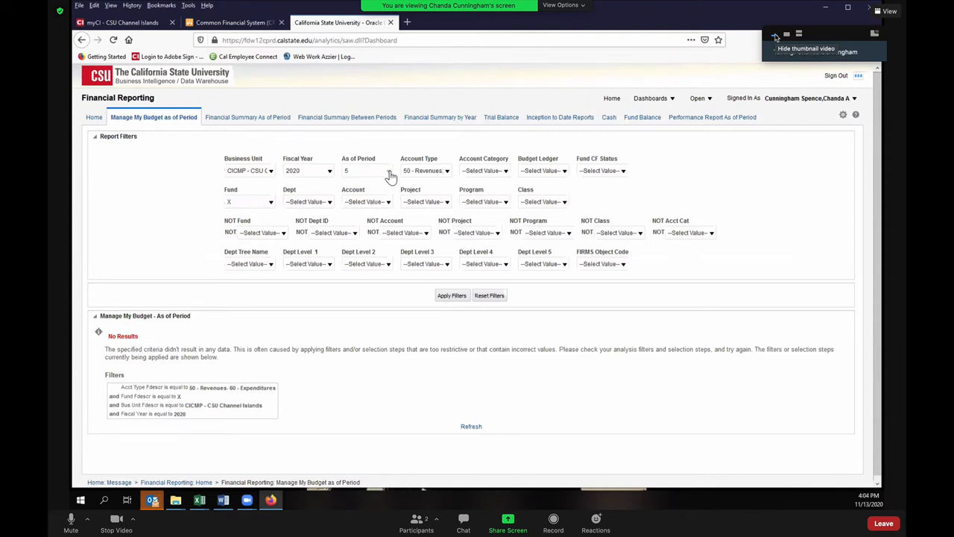
pyautogui.click(371, 170)
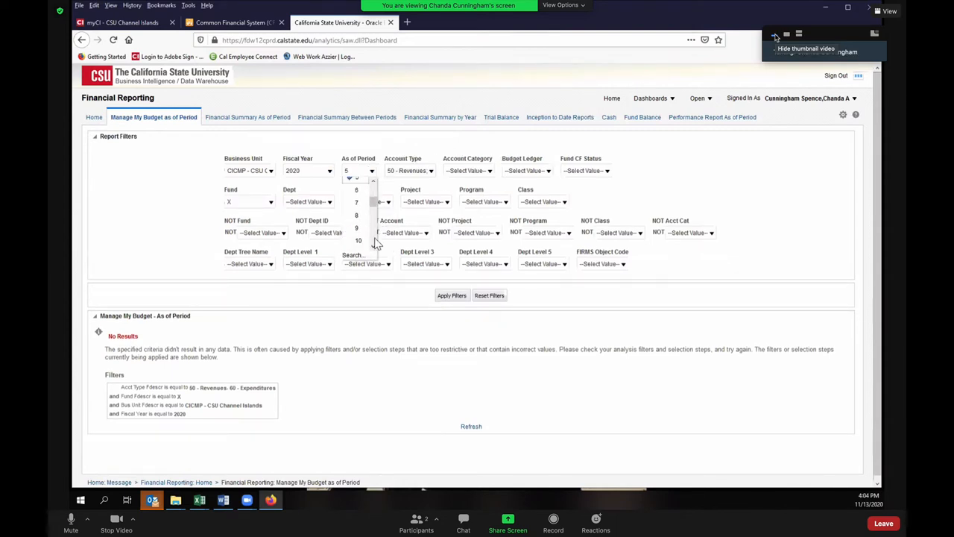
pyautogui.click(358, 240)
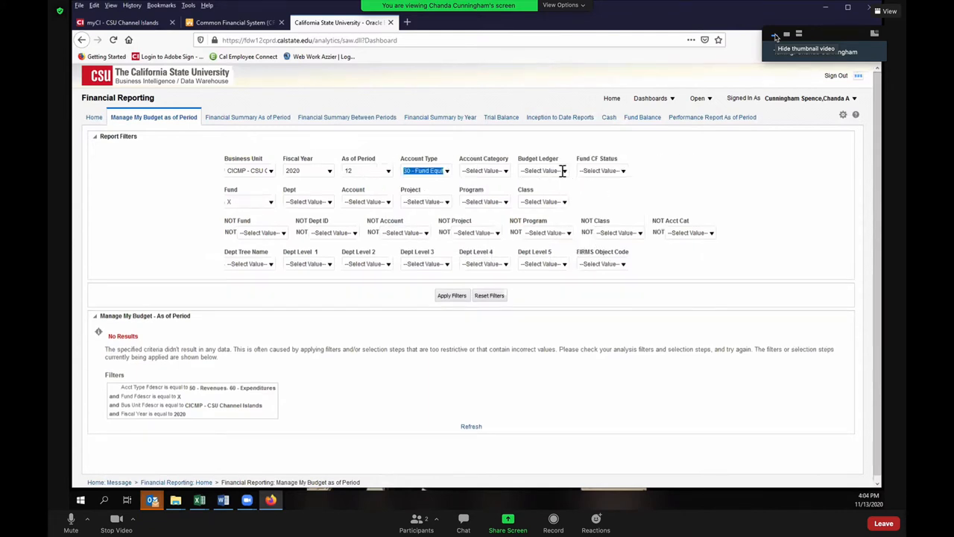
pyautogui.click(560, 170)
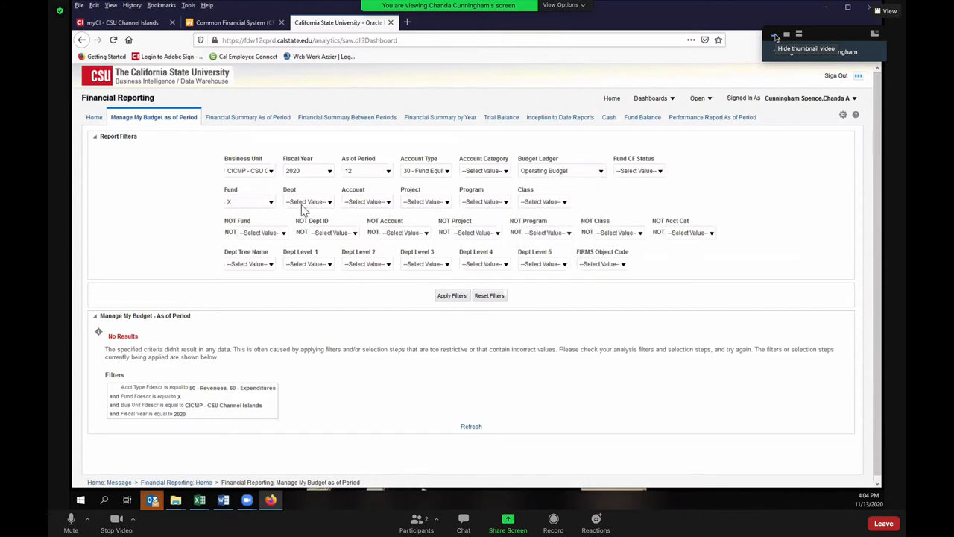
# Search and set fund GD920, then look up department 767 for the Dept filter
pyautogui.click(272, 201)
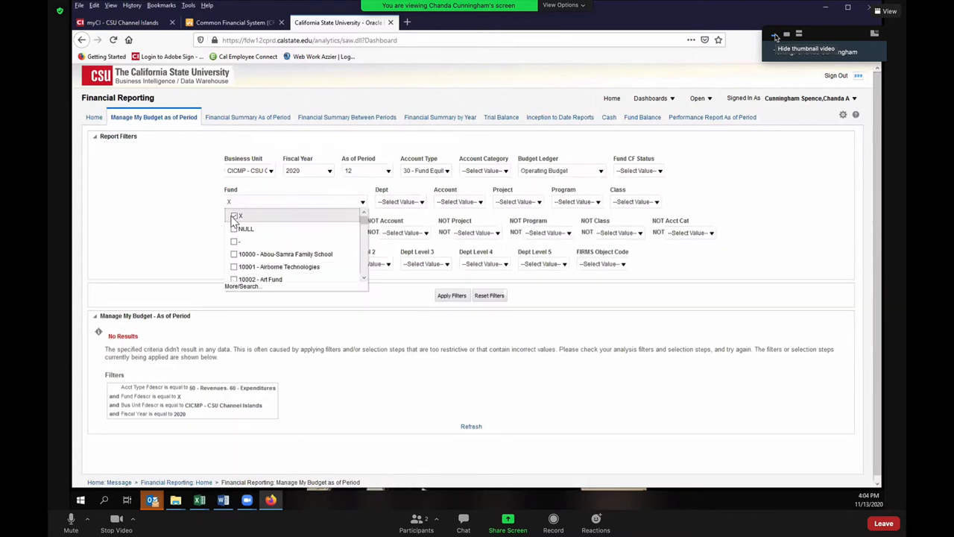
pyautogui.click(241, 286)
pyautogui.write('GO')
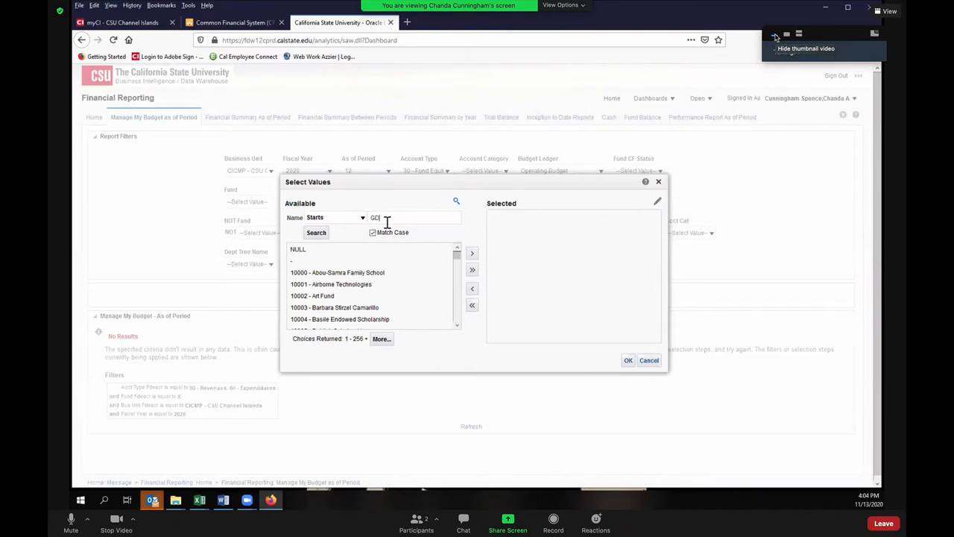
pyautogui.click(316, 233)
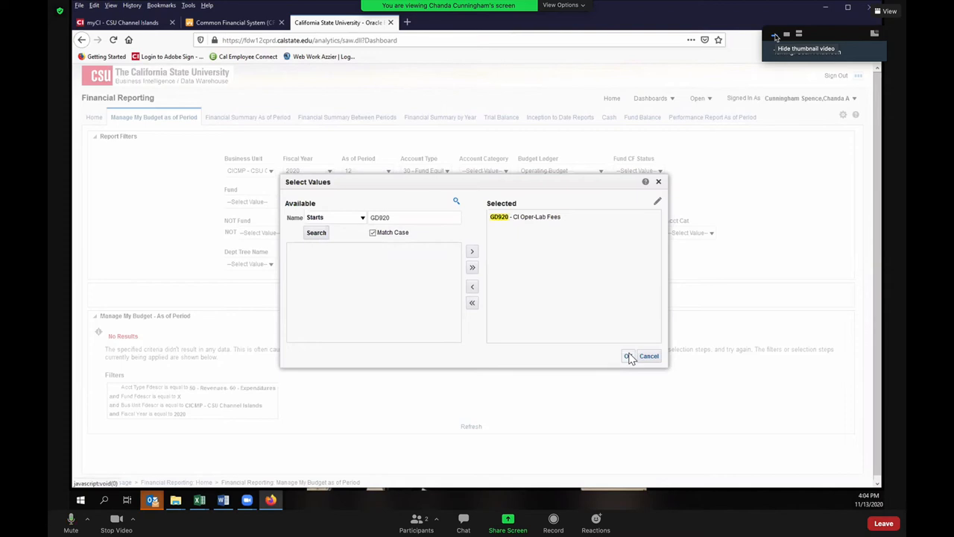
pyautogui.click(629, 354)
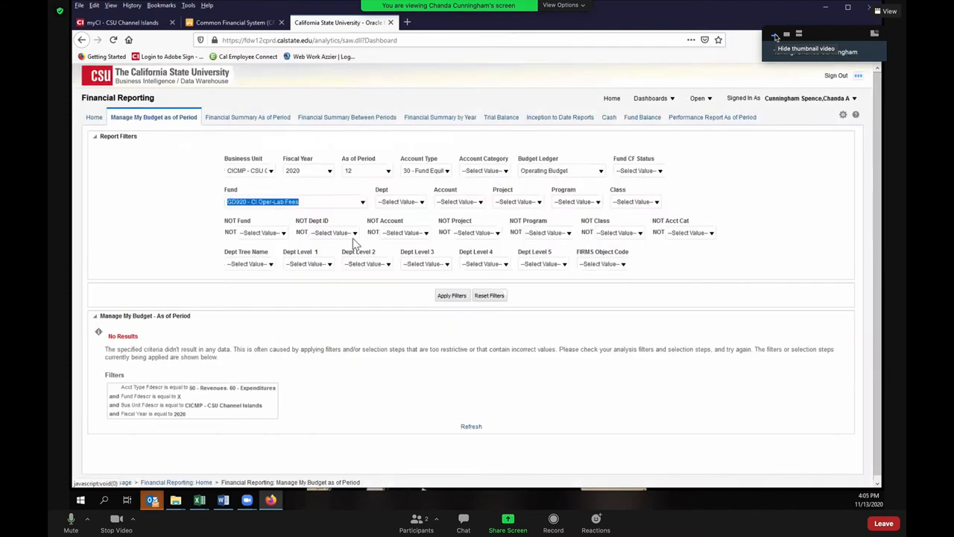
pyautogui.click(425, 201)
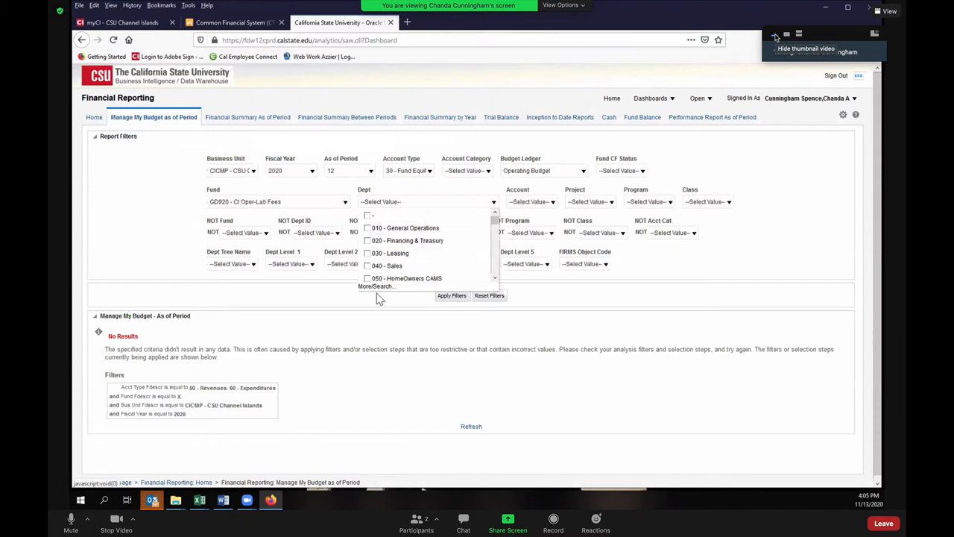
pyautogui.click(375, 286)
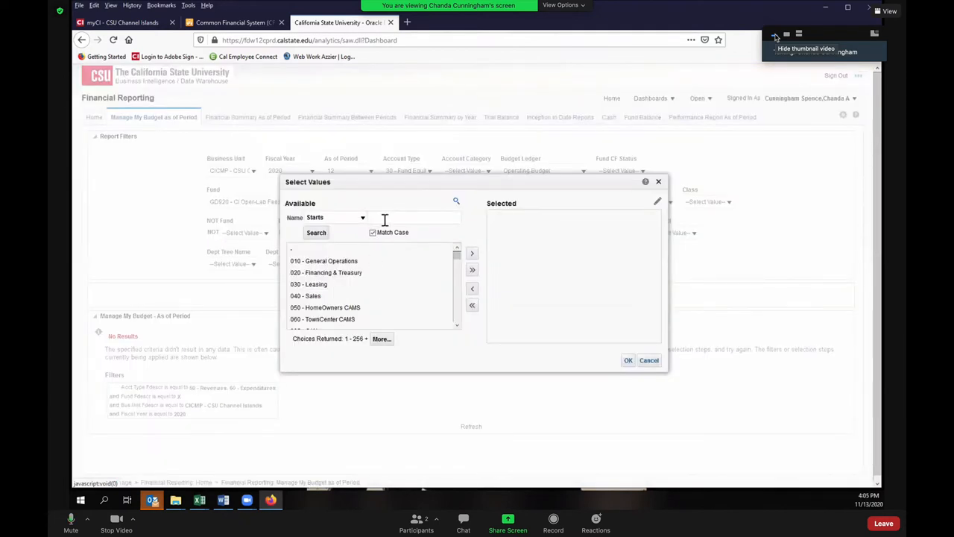
pyautogui.click(316, 233)
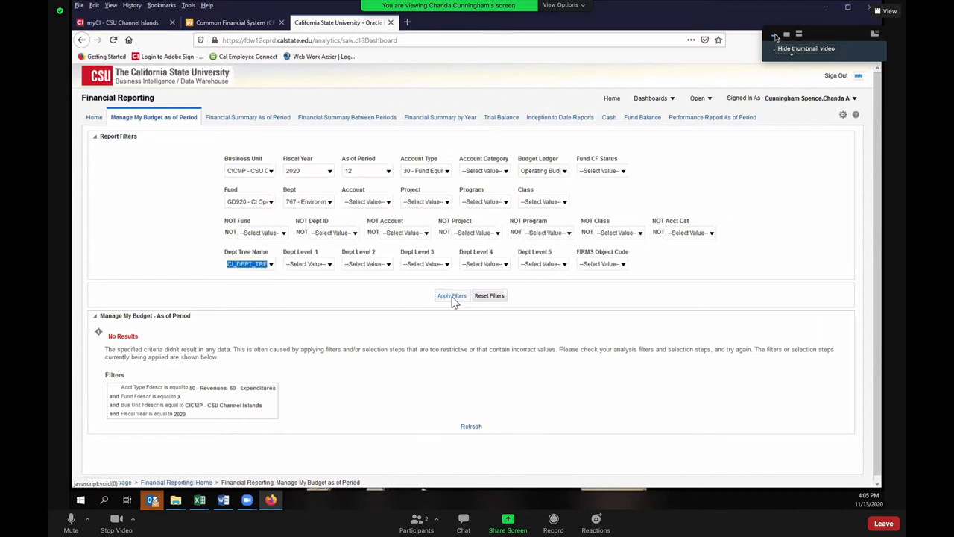
# Apply the filters to show FY2020 period 12 budget results for GD920, dept 767
pyautogui.click(452, 295)
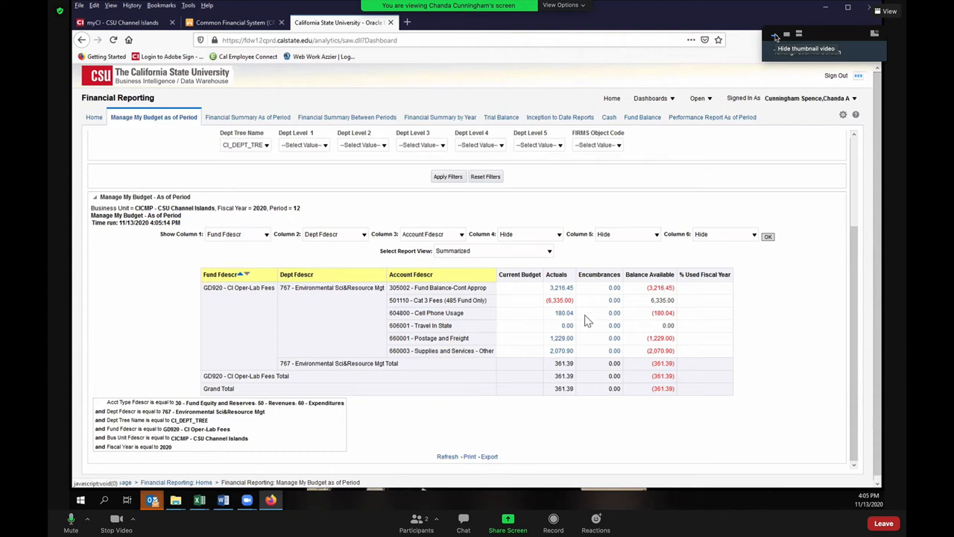
pyautogui.moveTo(590, 342)
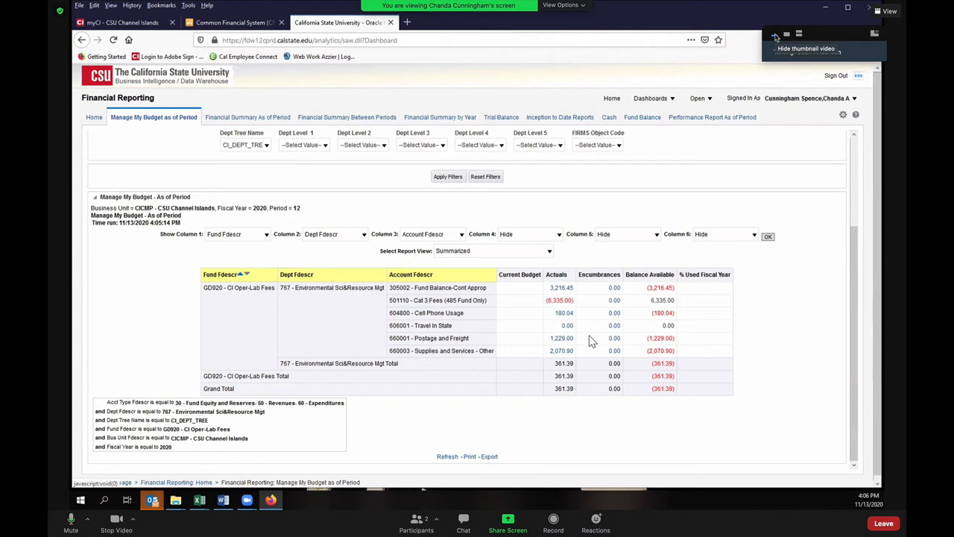
pyautogui.moveTo(594, 351)
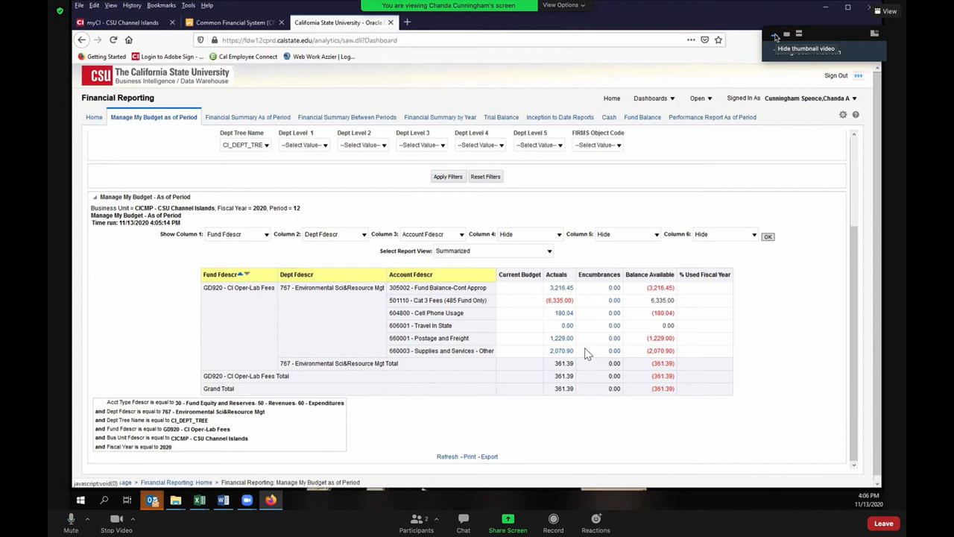
pyautogui.moveTo(549, 312)
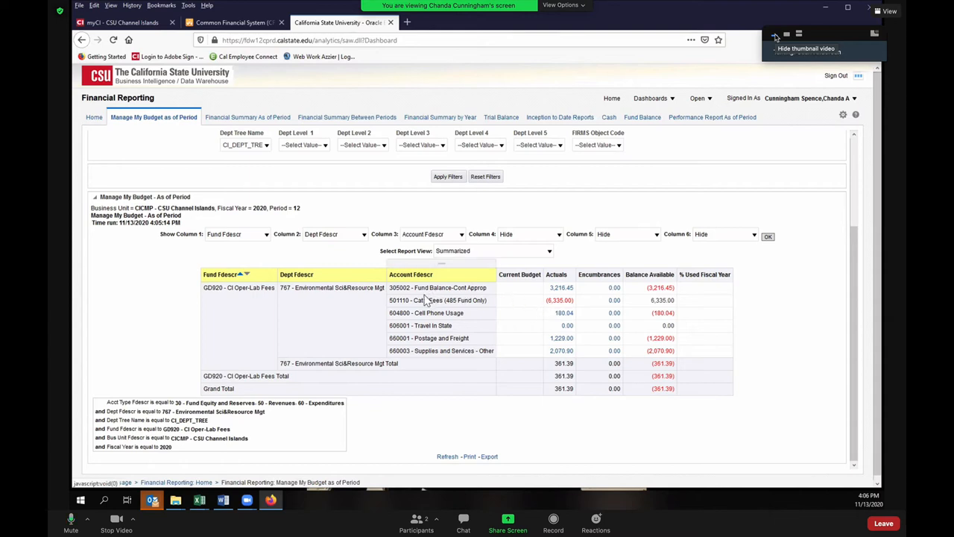
pyautogui.moveTo(426, 301)
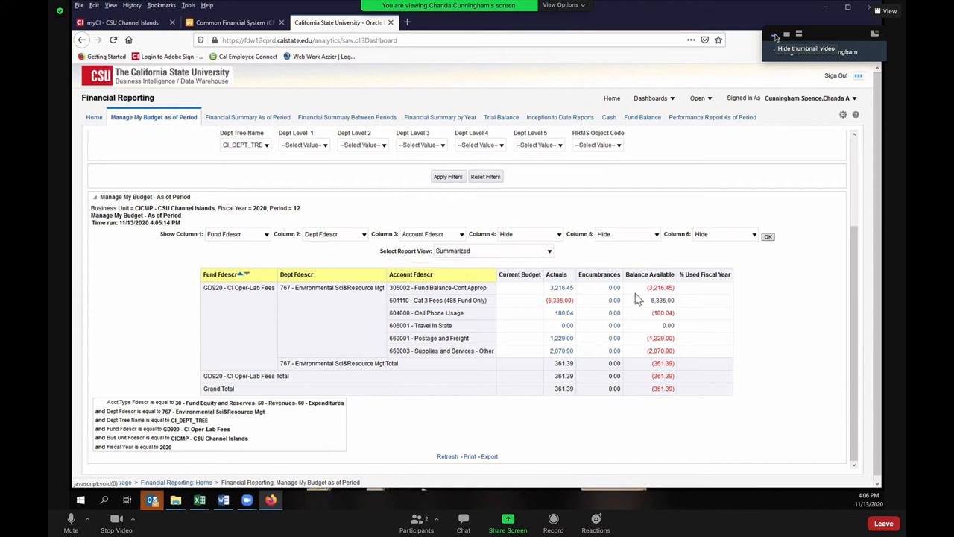
pyautogui.moveTo(644, 299)
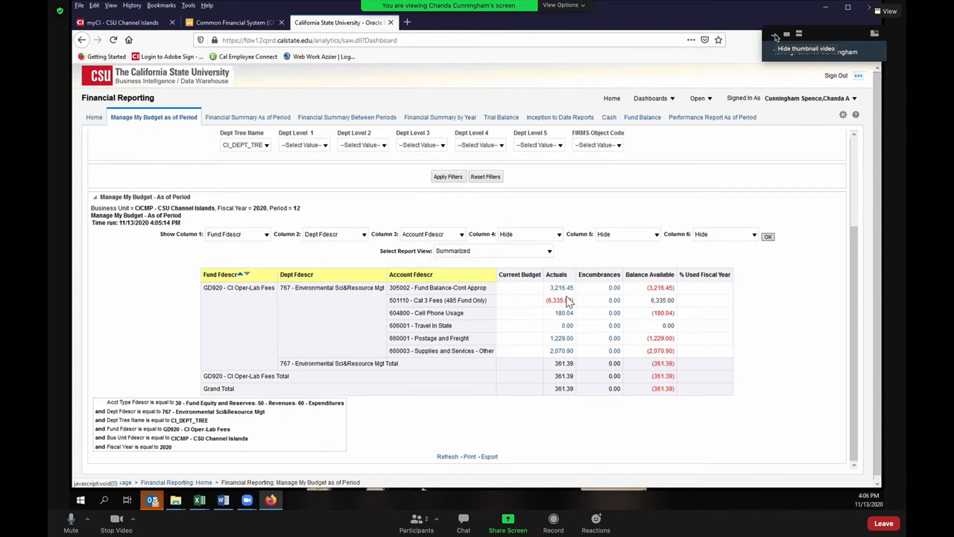
pyautogui.moveTo(564, 300)
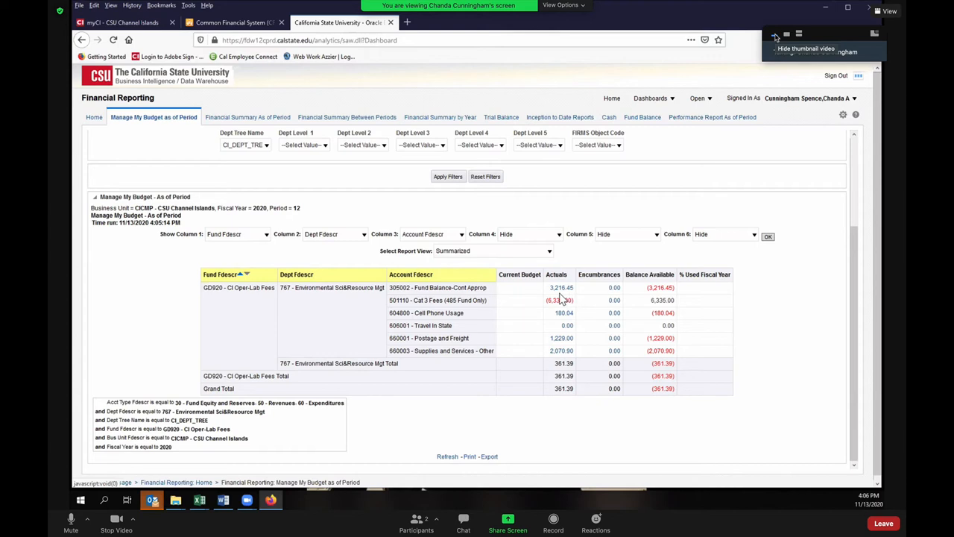
pyautogui.moveTo(560, 291)
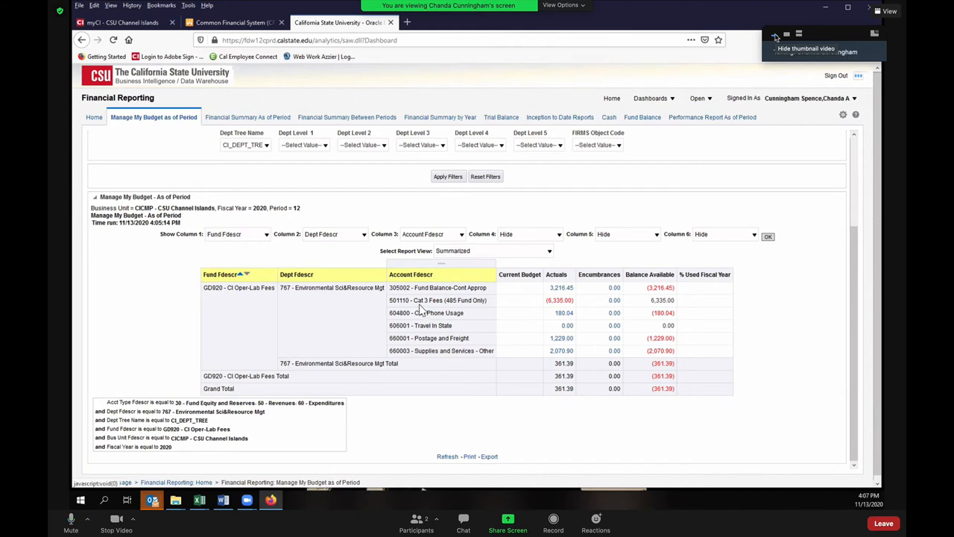
pyautogui.moveTo(424, 313)
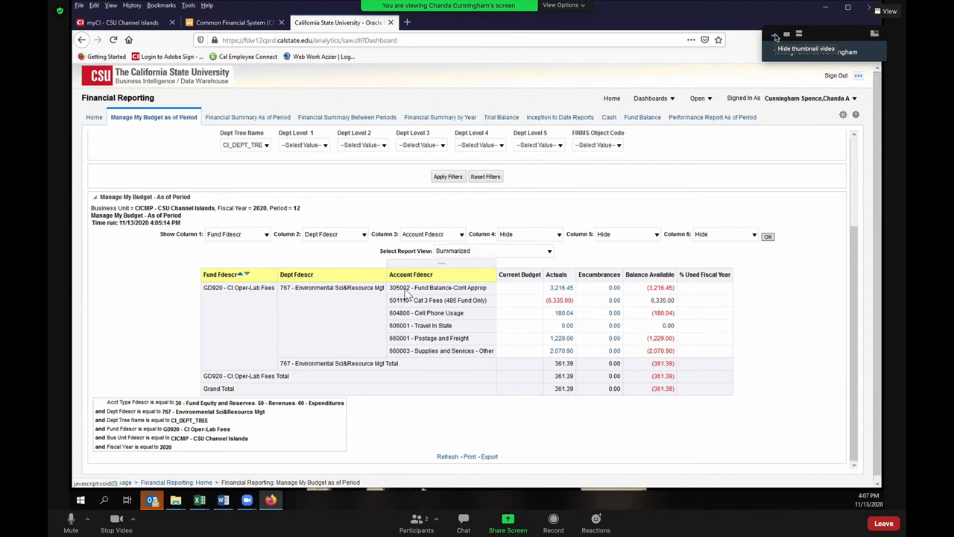
pyautogui.moveTo(405, 295)
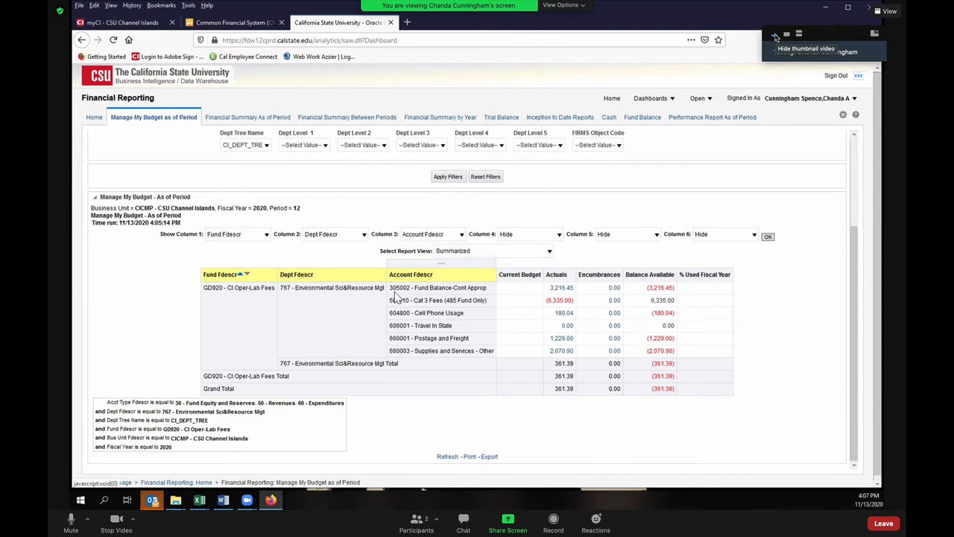
pyautogui.moveTo(395, 306)
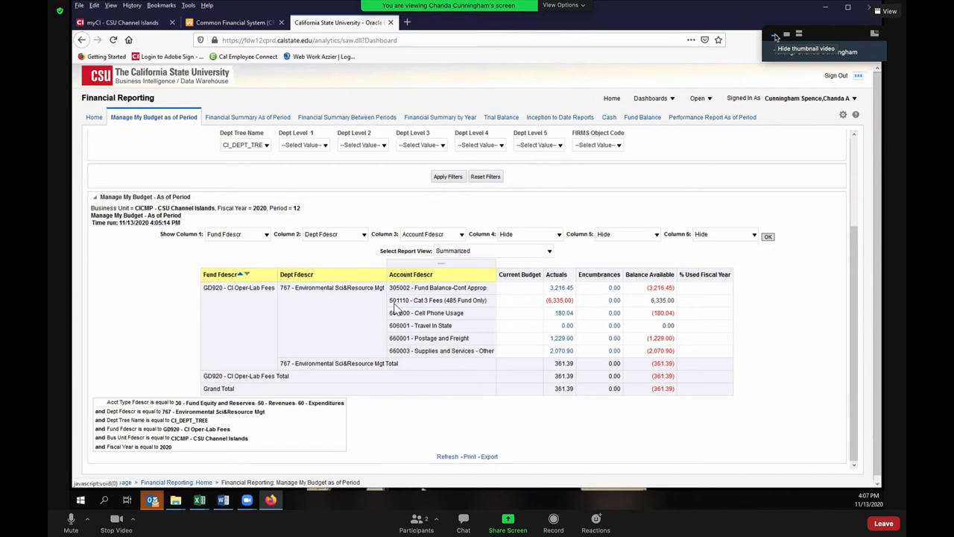
pyautogui.moveTo(408, 308)
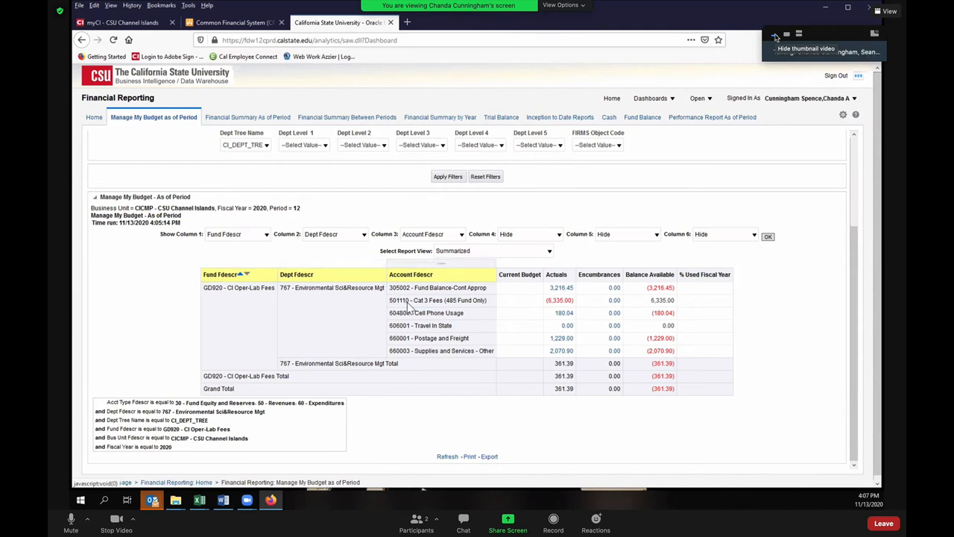
pyautogui.moveTo(551, 309)
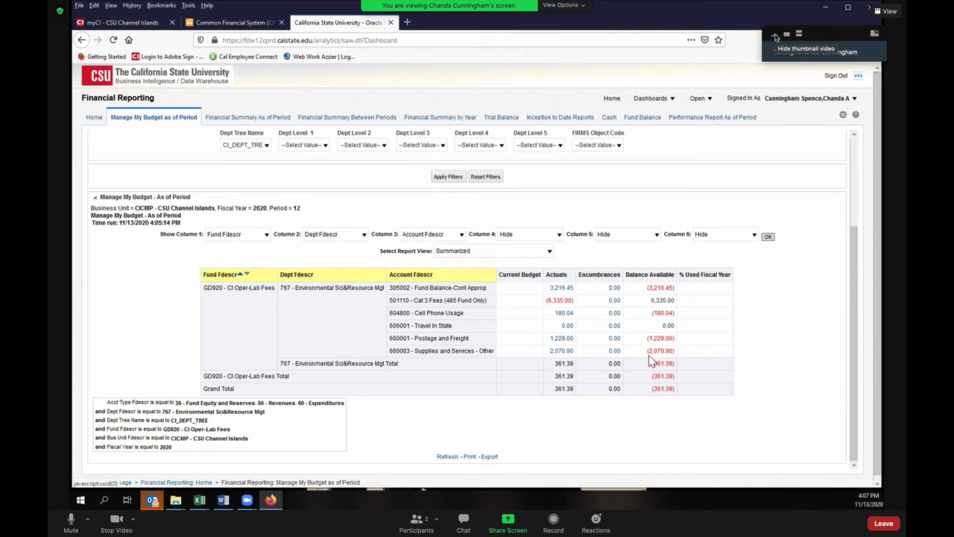
pyautogui.moveTo(638, 343)
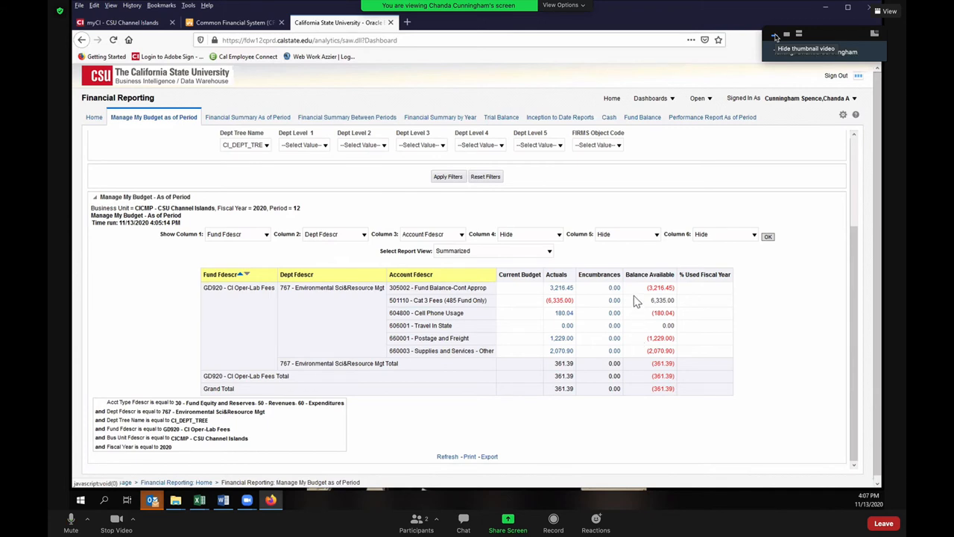
pyautogui.moveTo(635, 290)
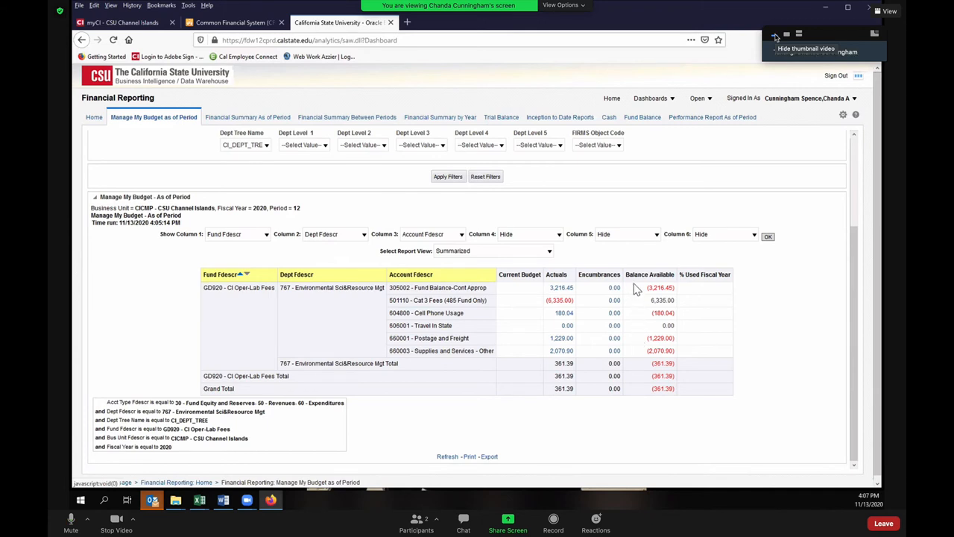
pyautogui.moveTo(647, 299)
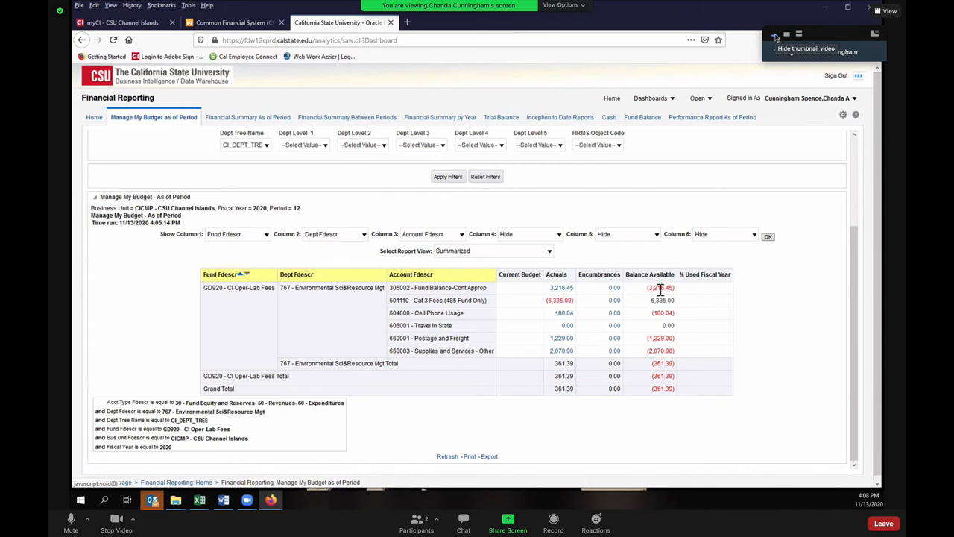
pyautogui.moveTo(537, 316)
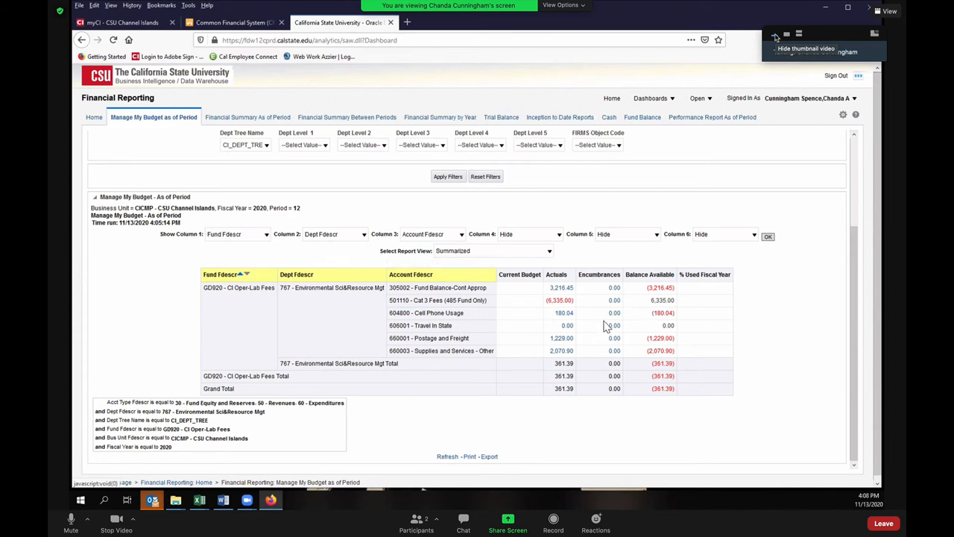
pyautogui.moveTo(584, 346)
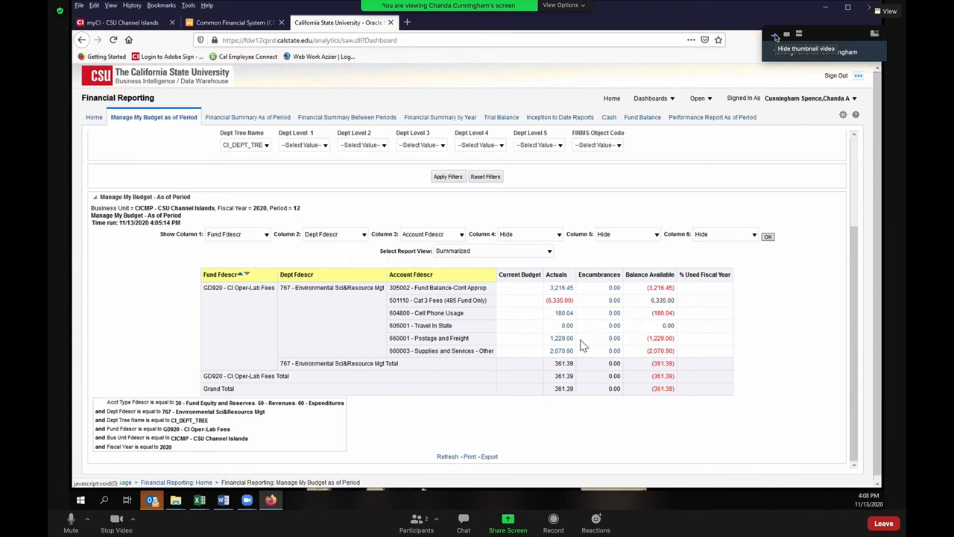
pyautogui.moveTo(656, 340)
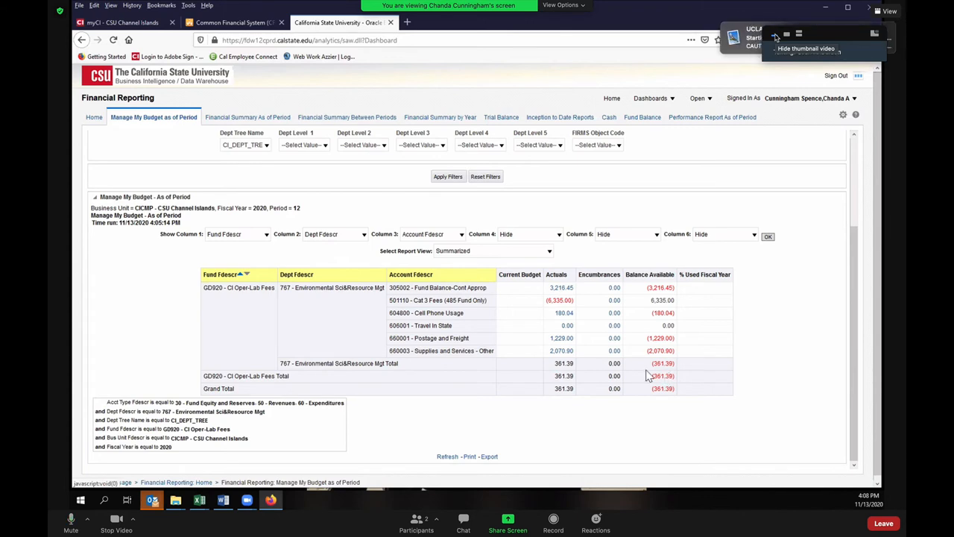
pyautogui.moveTo(656, 375)
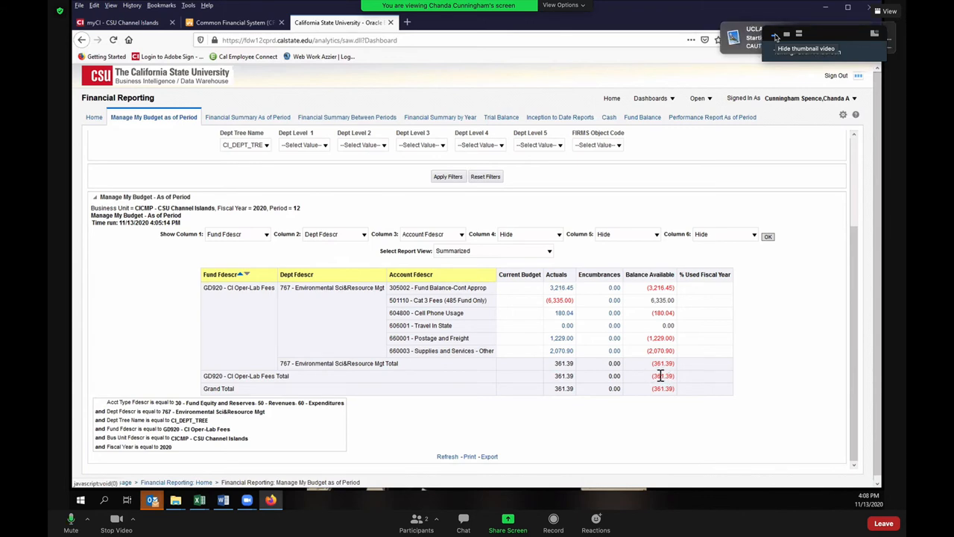
pyautogui.moveTo(647, 297)
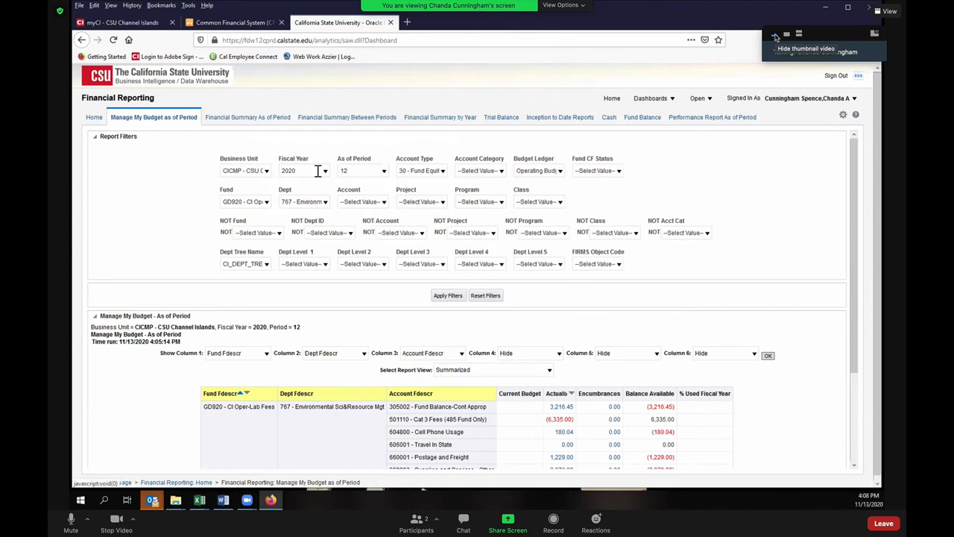
# Change the fiscal year to 2019 and rerun the Manage My Budget report
pyautogui.click(297, 170)
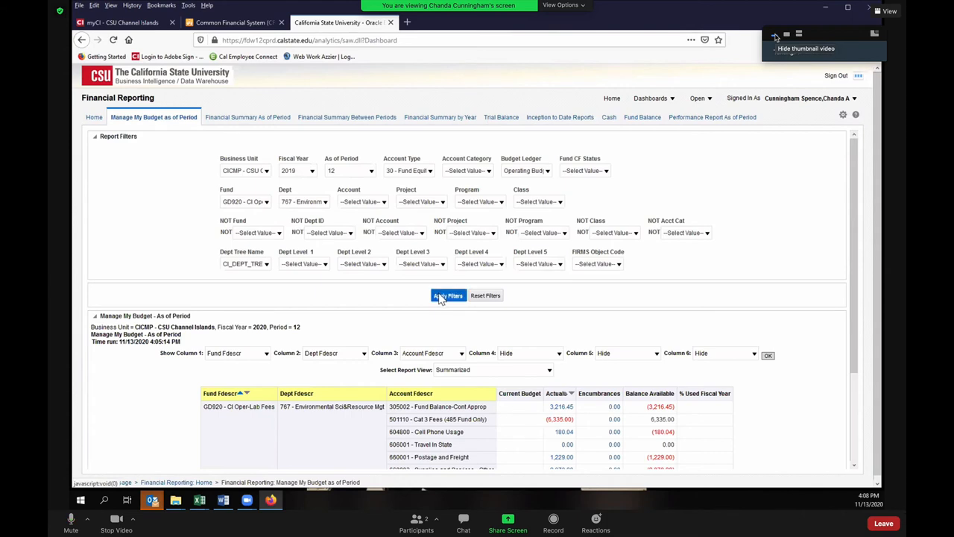
pyautogui.click(448, 295)
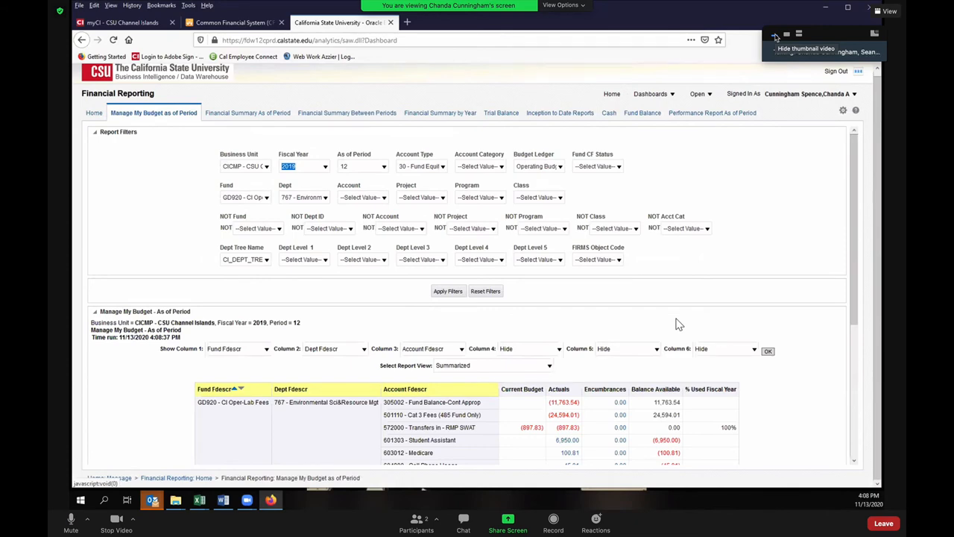
pyautogui.scroll(-3)
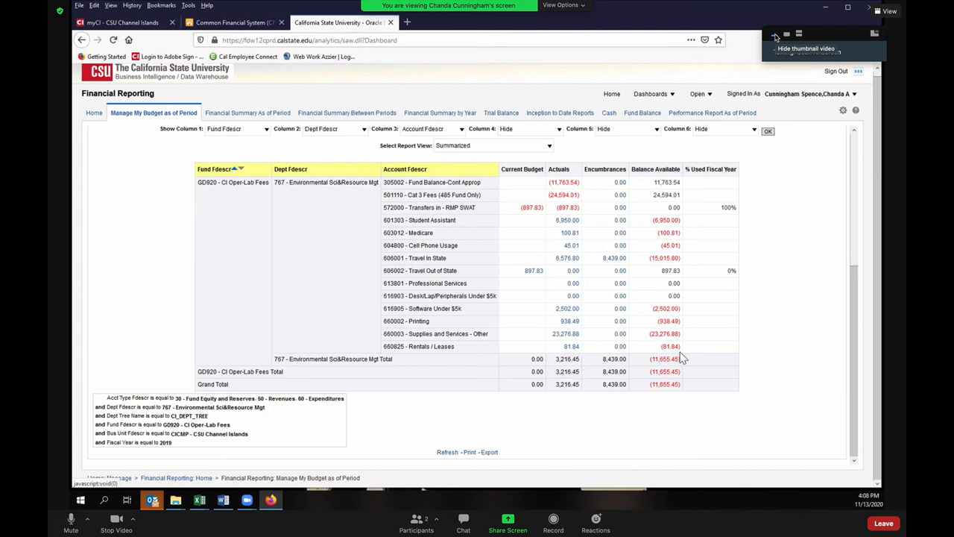
pyautogui.moveTo(682, 382)
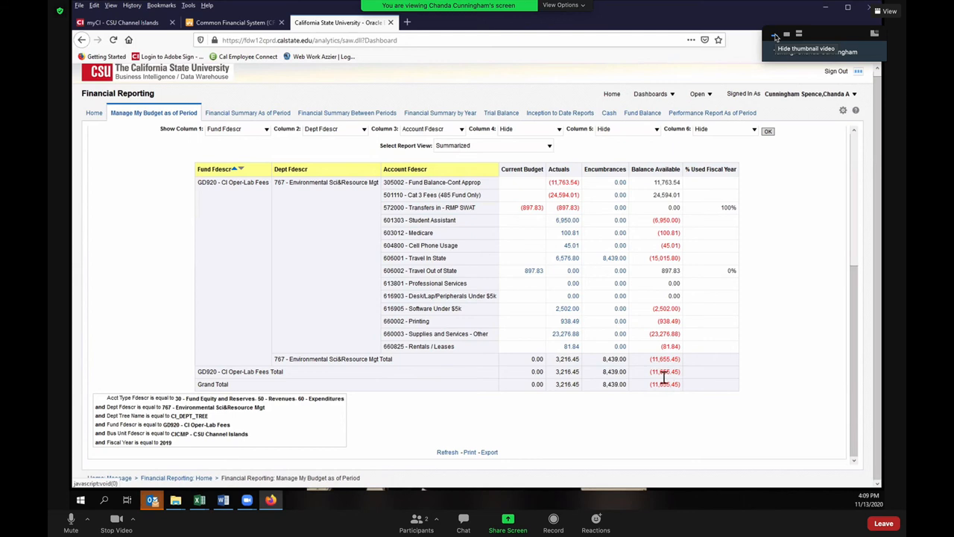
pyautogui.moveTo(648, 385)
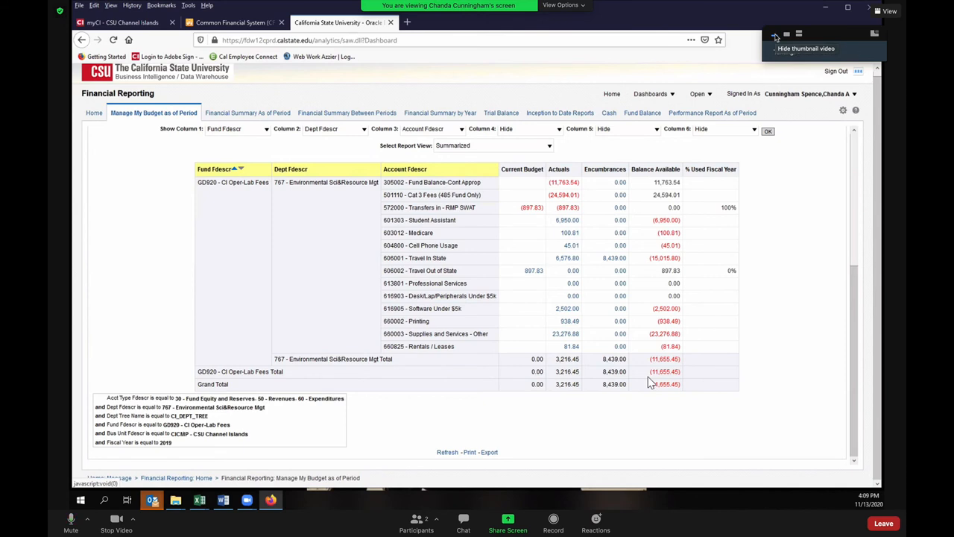
pyautogui.moveTo(647, 221)
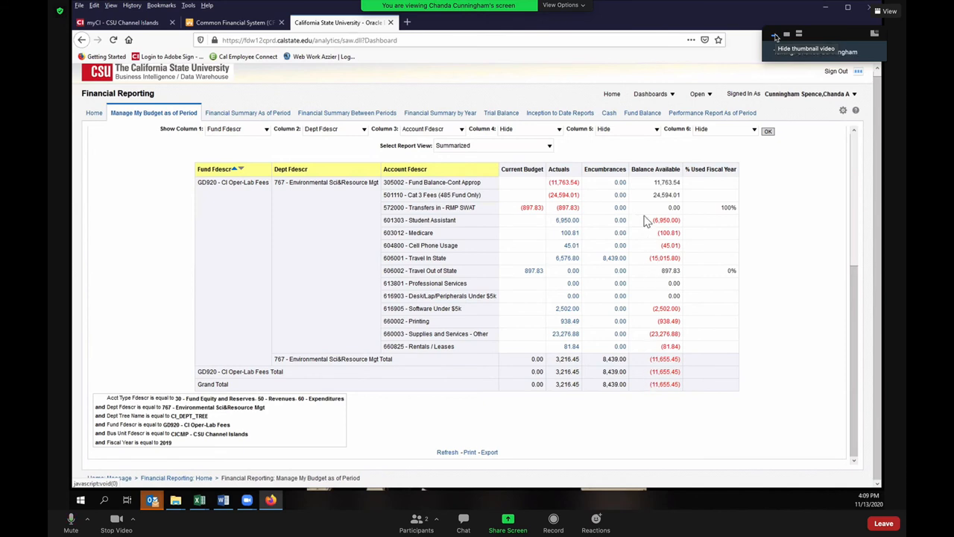
pyautogui.moveTo(644, 194)
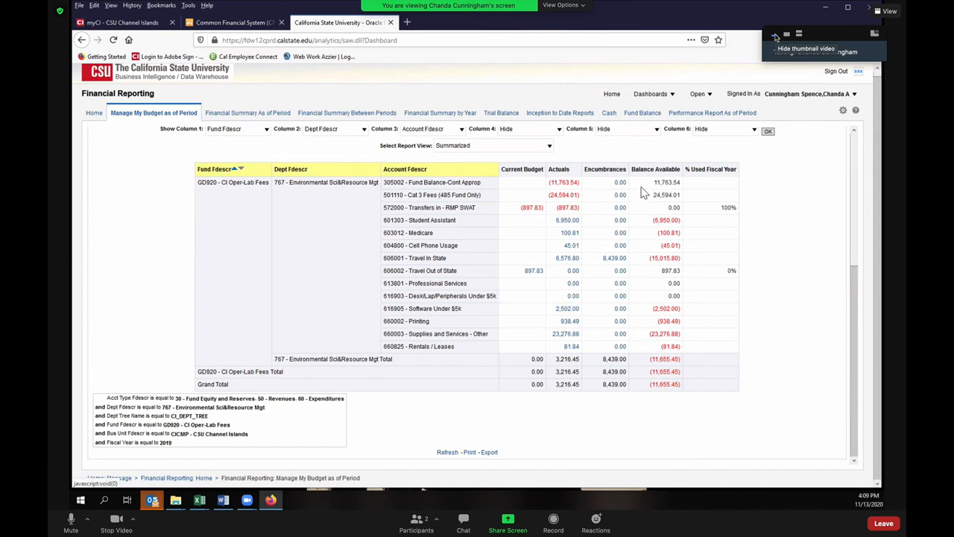
pyautogui.moveTo(664, 194)
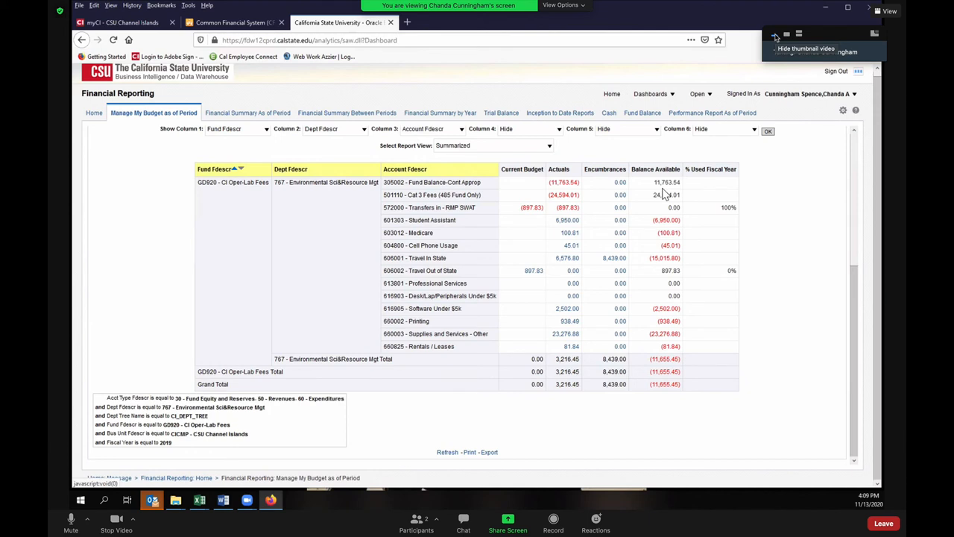
pyautogui.moveTo(662, 186)
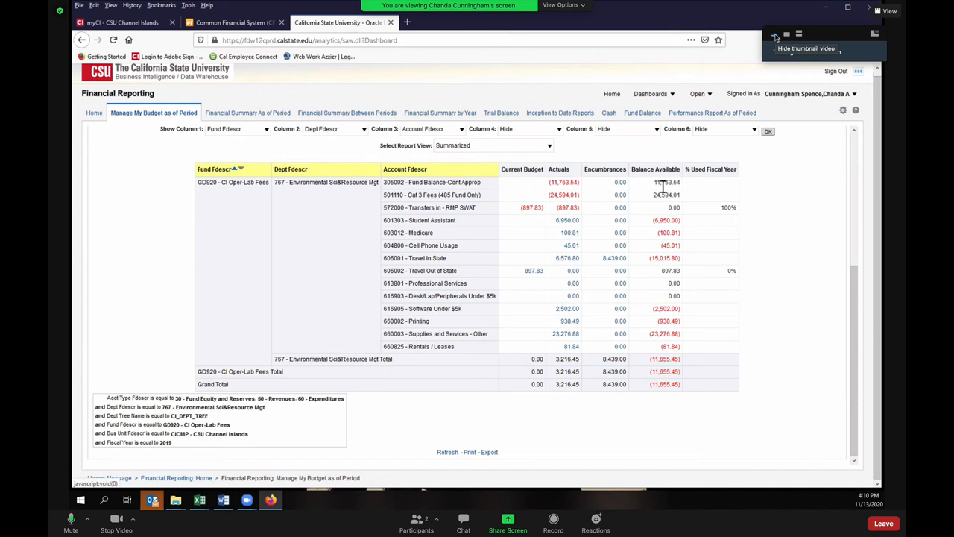
pyautogui.moveTo(663, 191)
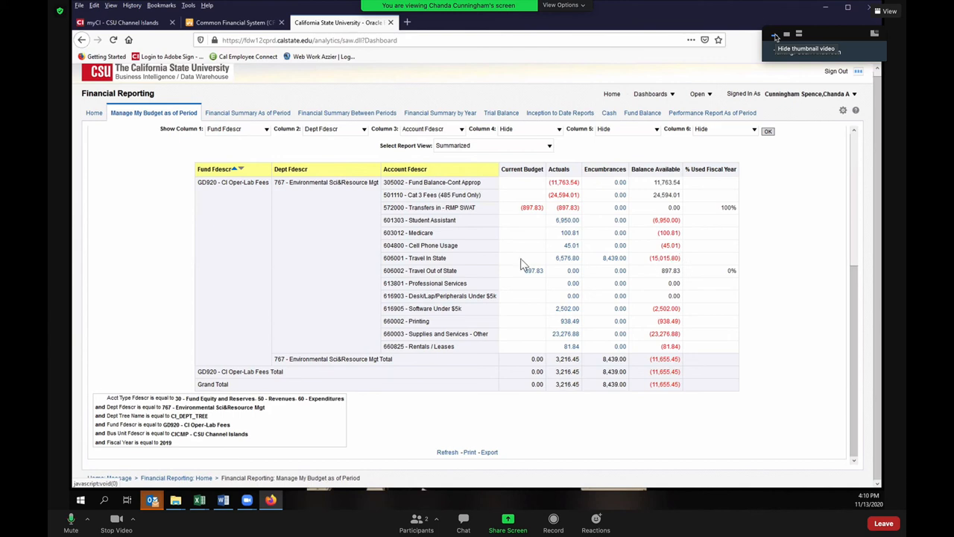
pyautogui.moveTo(615, 258)
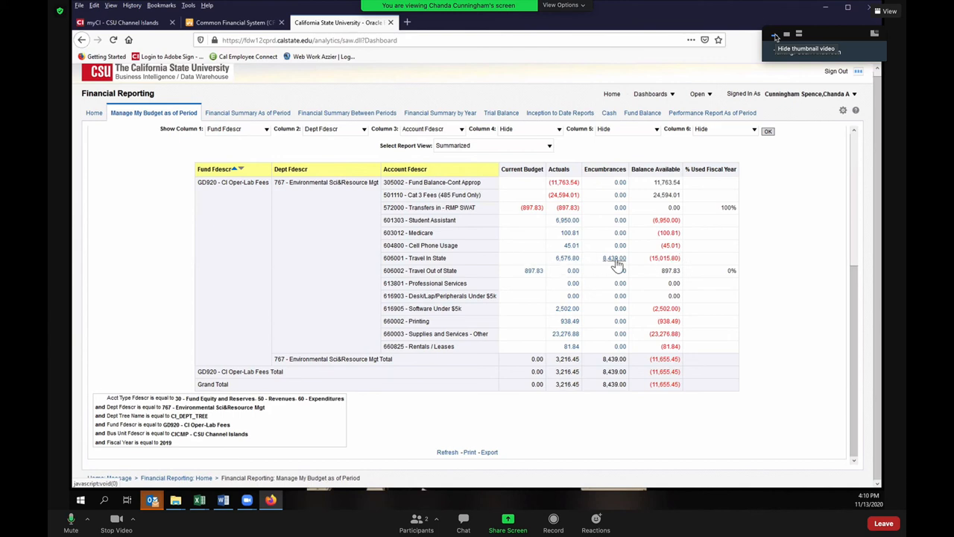
pyautogui.moveTo(617, 269)
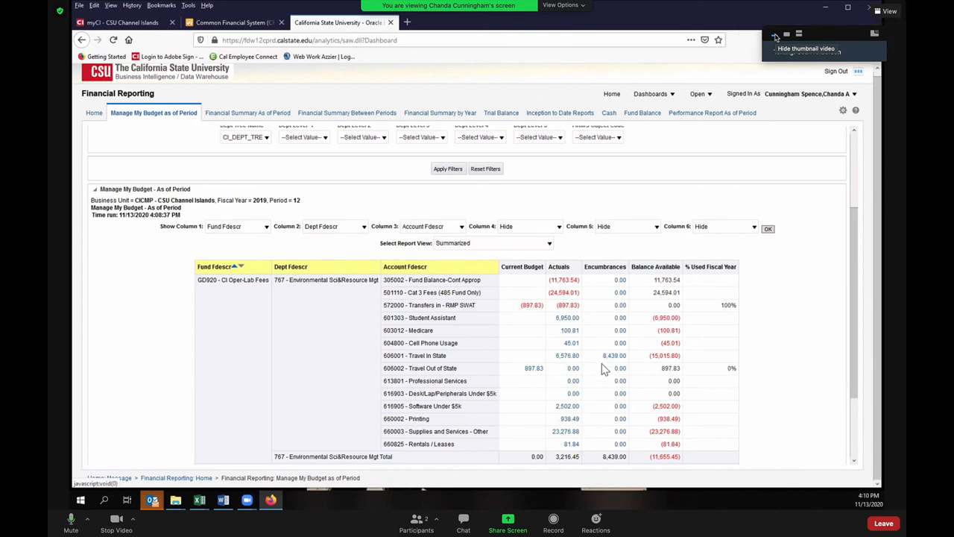
pyautogui.moveTo(610, 355)
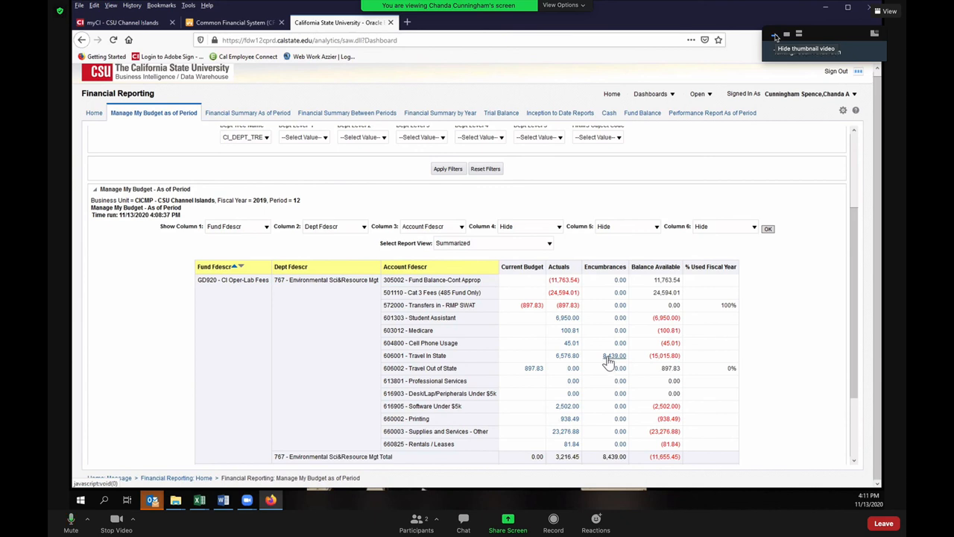
pyautogui.moveTo(609, 364)
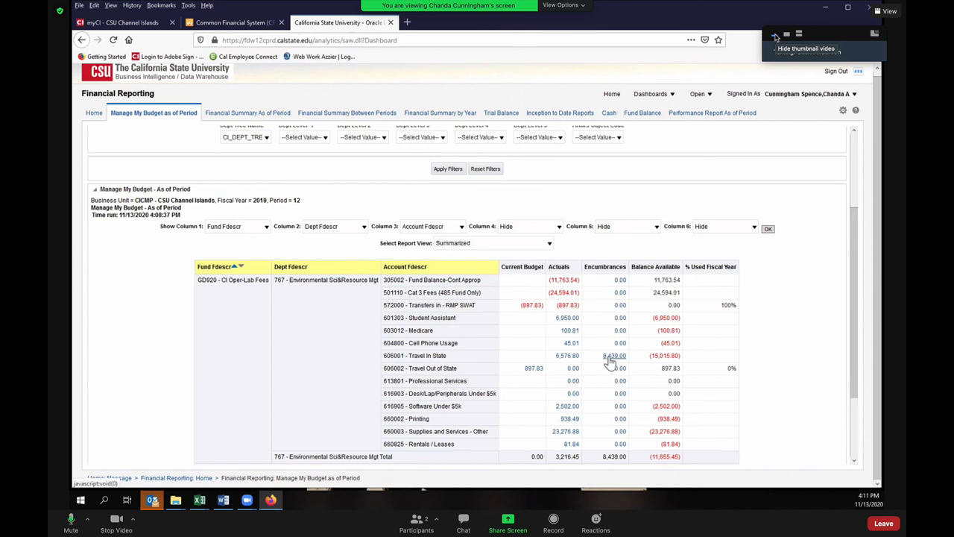